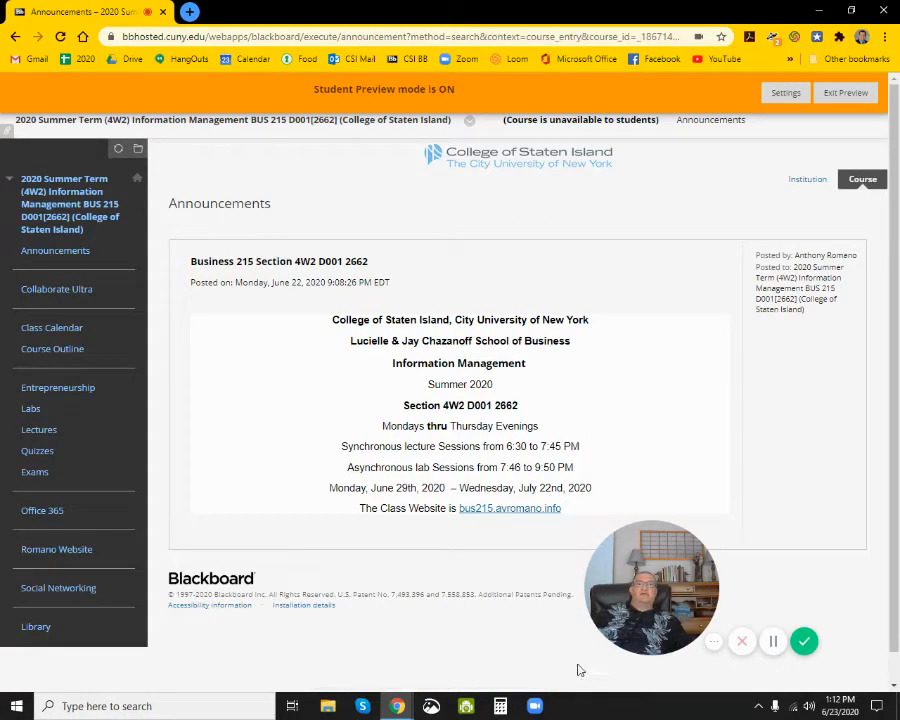
mouse_move(38, 428)
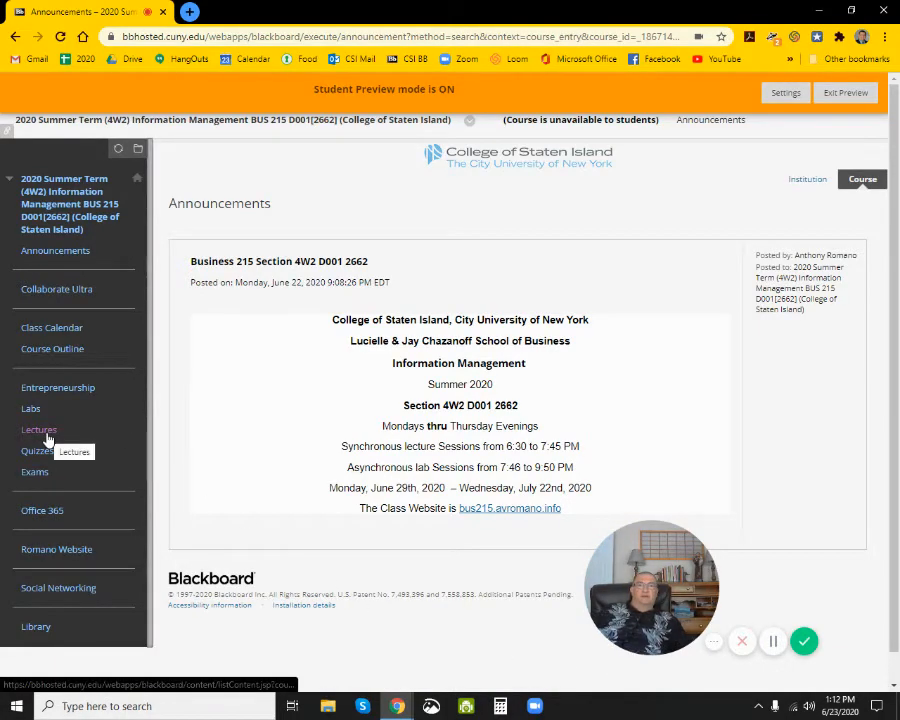
Step: Show the course's Lectures page listing the Lecture 1 Notes item
left_click(38, 428)
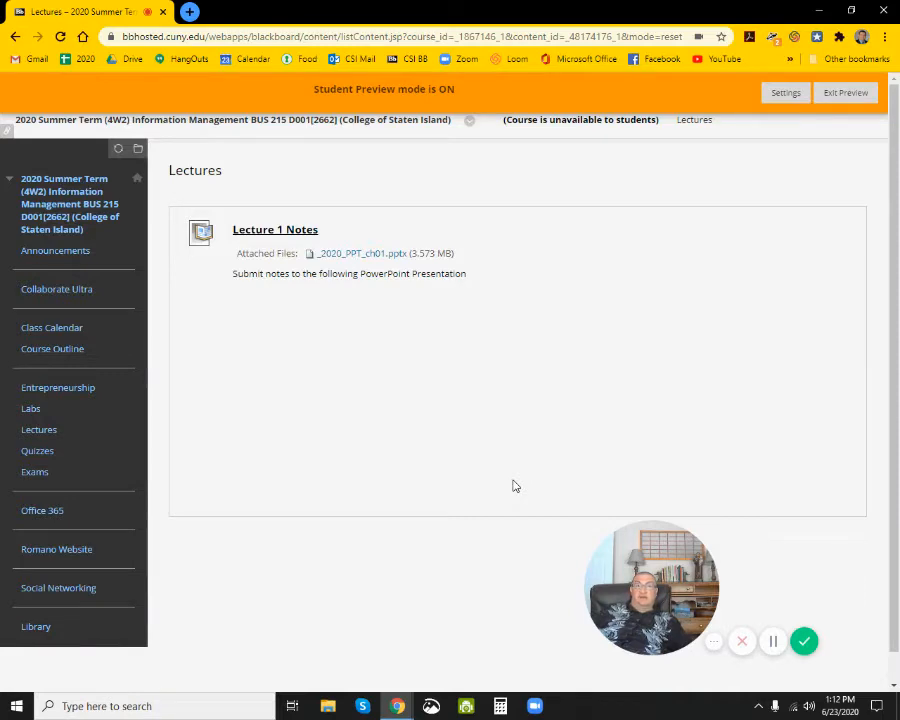
mouse_move(372, 260)
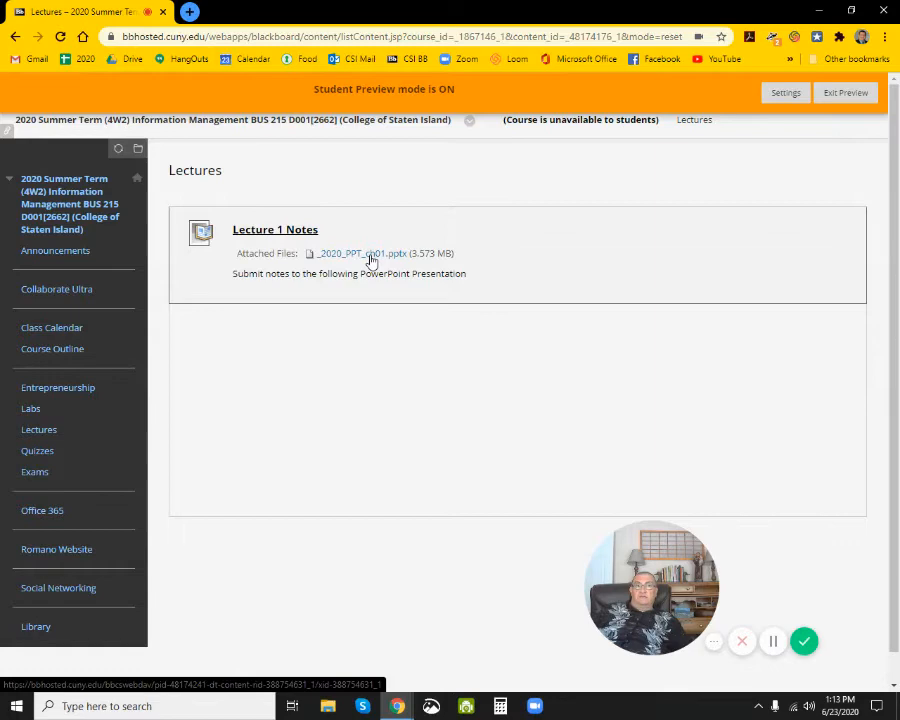
Step: Download the attached 2020_PPT_ch01.pptx slide file to the Desktop via Save link as
right_click(360, 252)
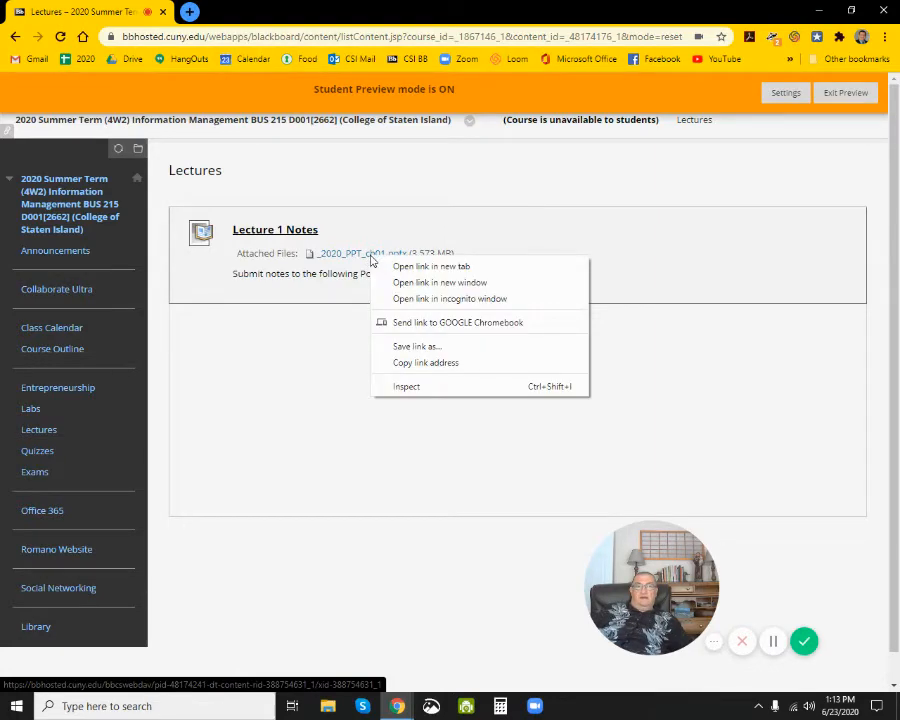
mouse_move(440, 266)
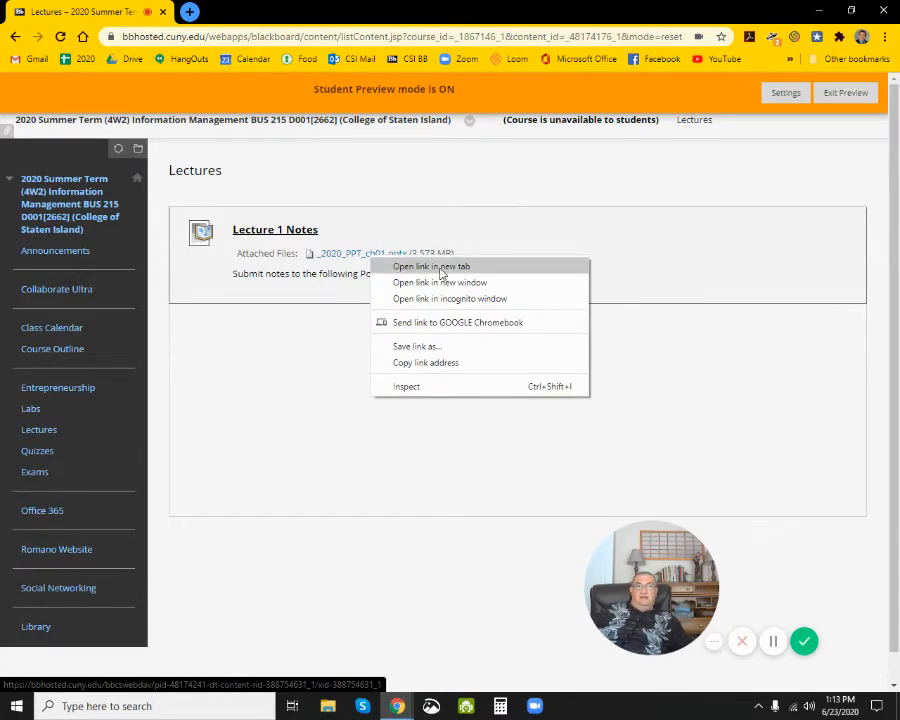
mouse_move(440, 346)
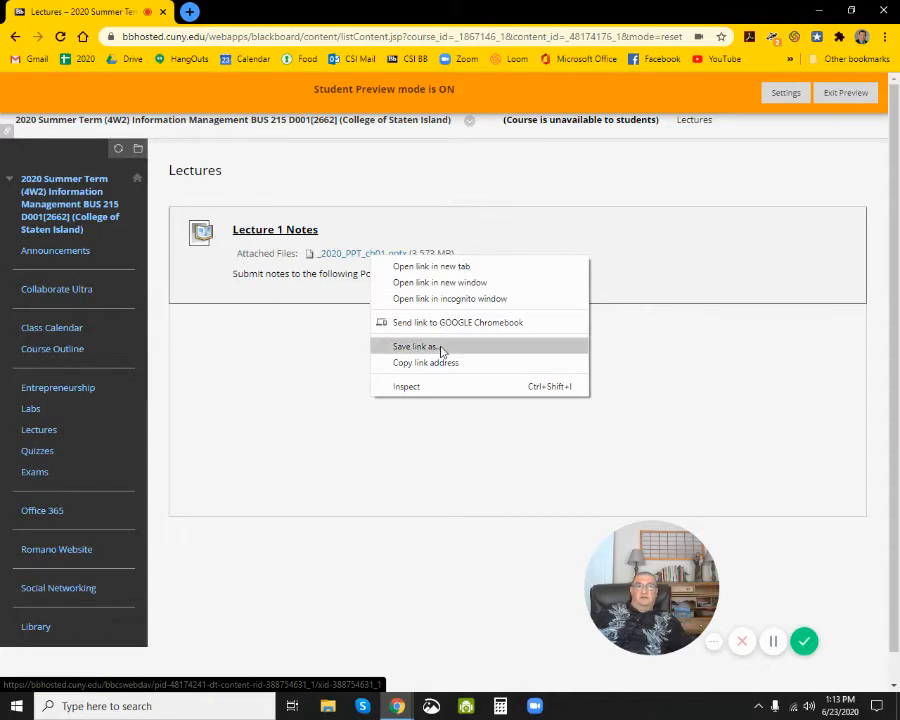
left_click(414, 346)
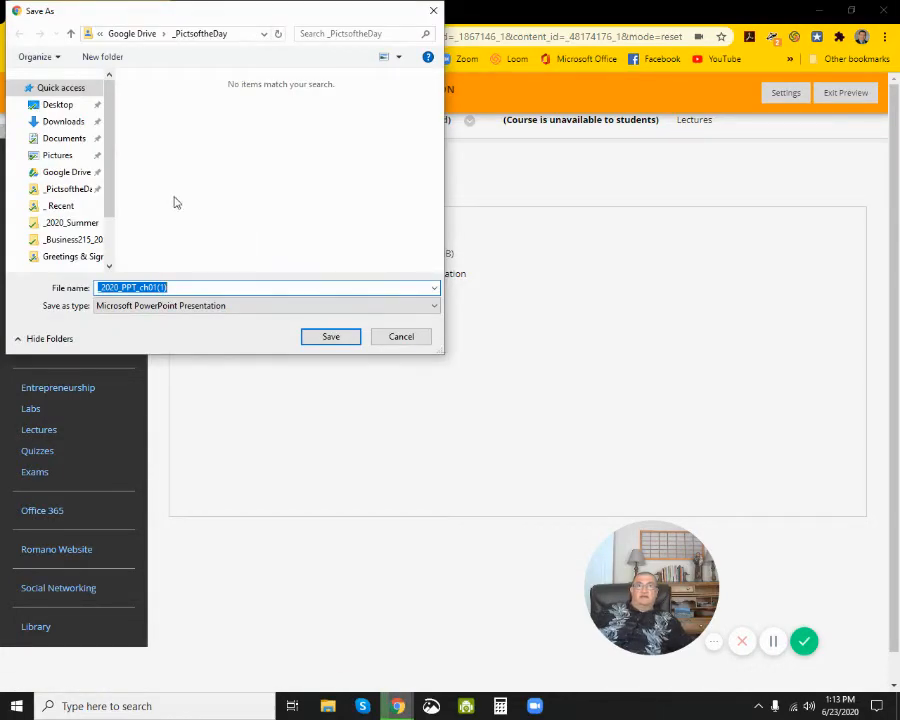
left_click(58, 104)
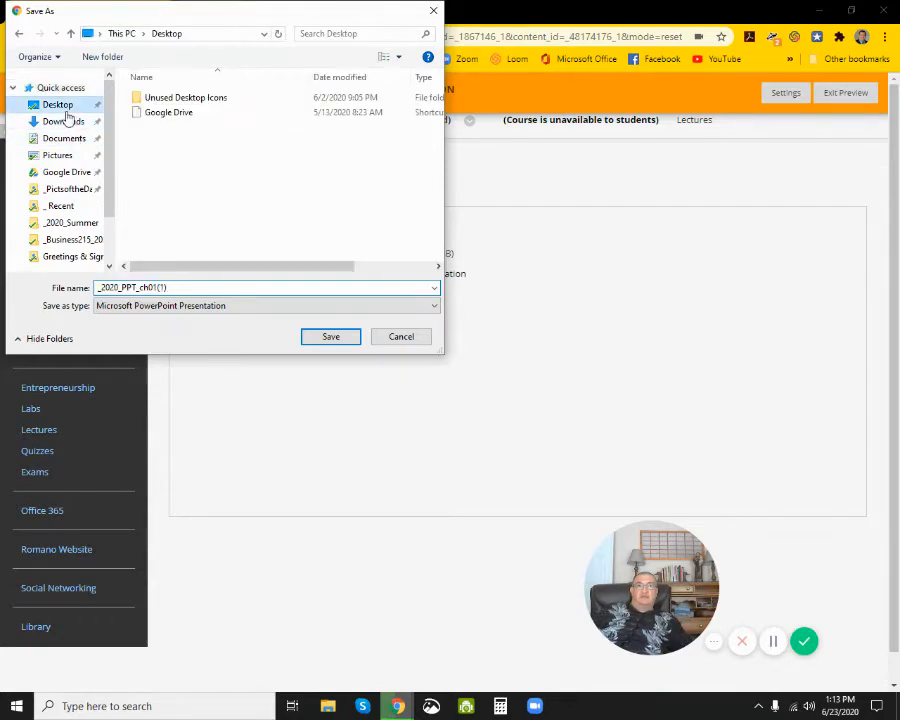
left_click(330, 336)
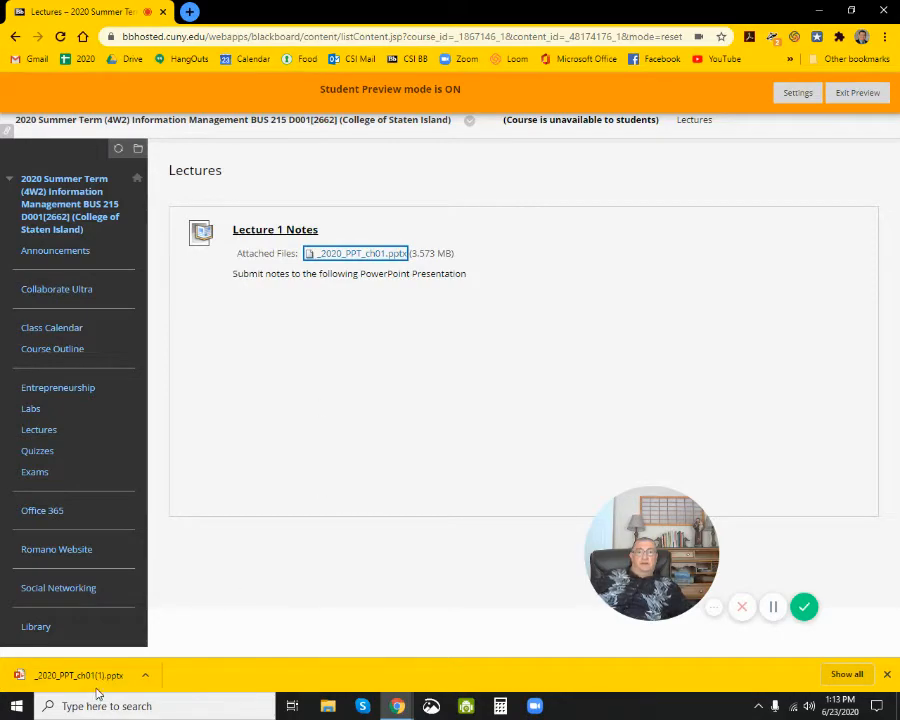
Step: Launch the downloaded deck and browse slides 4 and 5, ending on Data, Information, and Knowledge
left_click(80, 676)
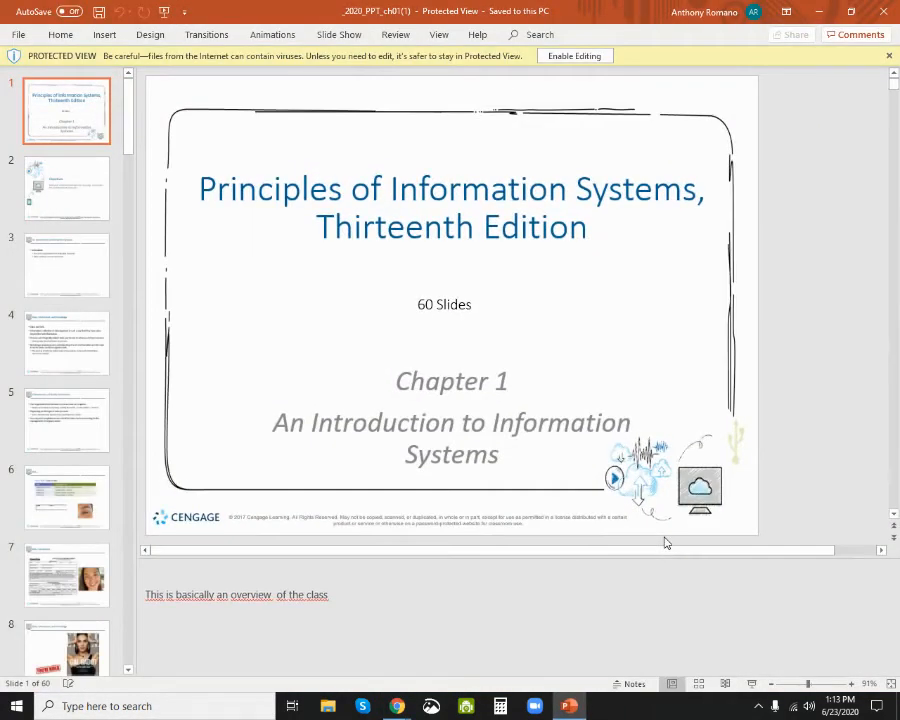
mouse_move(200, 428)
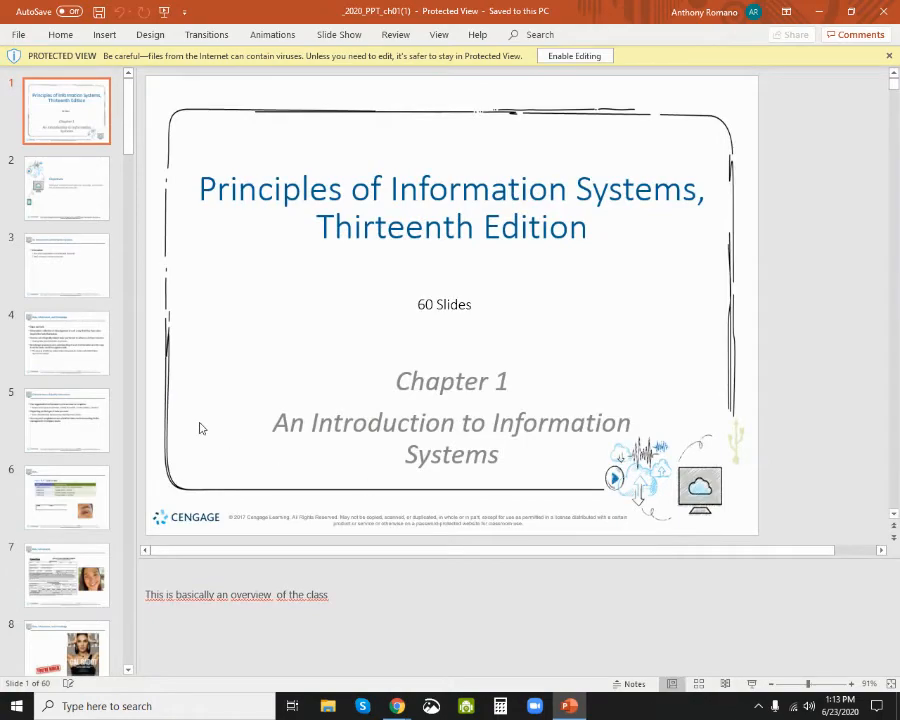
left_click(66, 342)
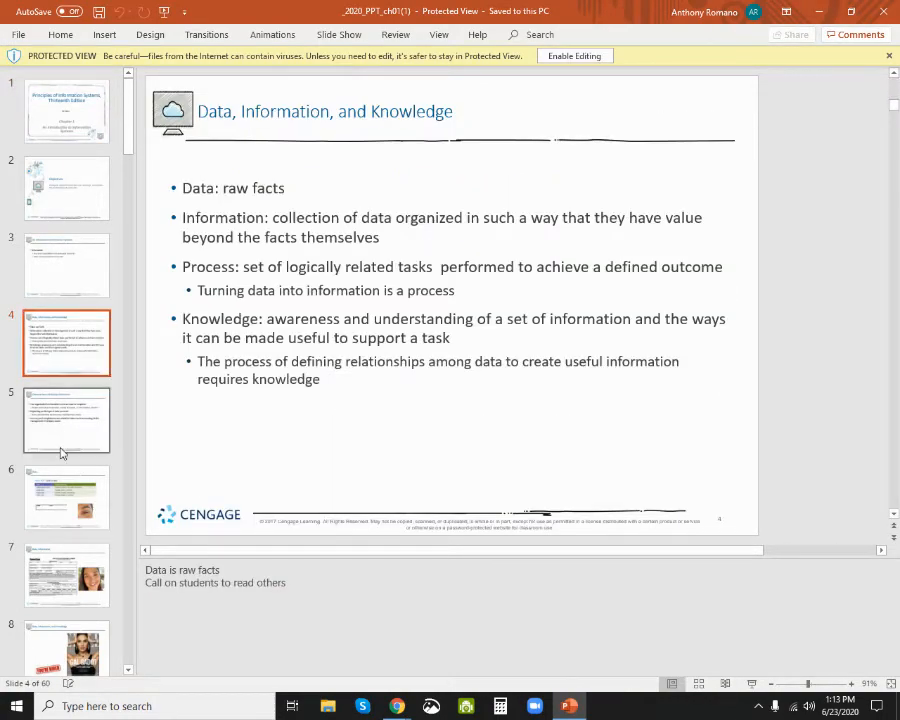
left_click(66, 420)
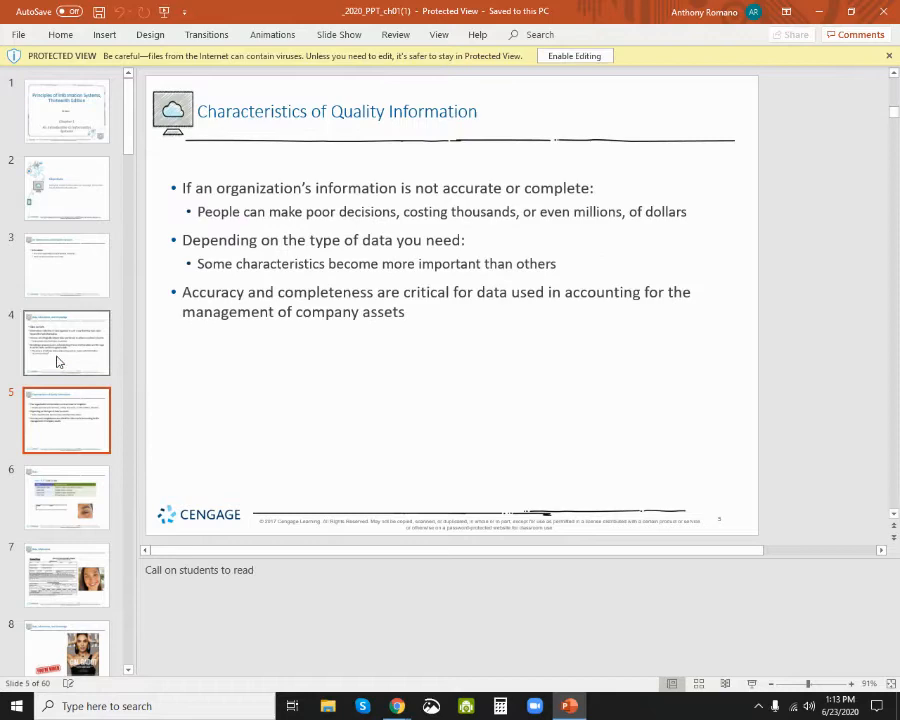
mouse_move(216, 448)
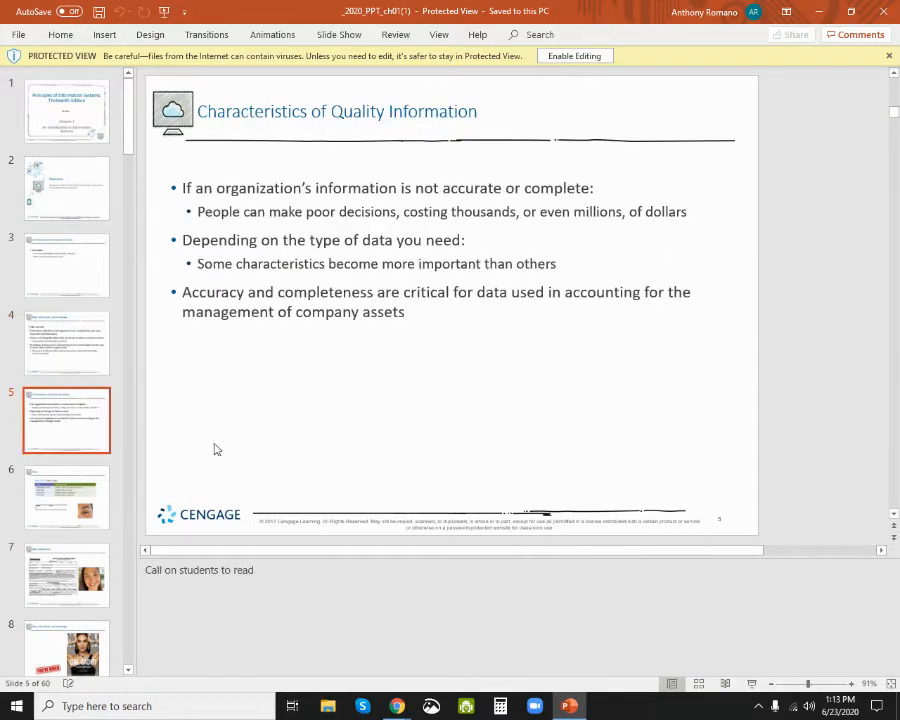
left_click(68, 344)
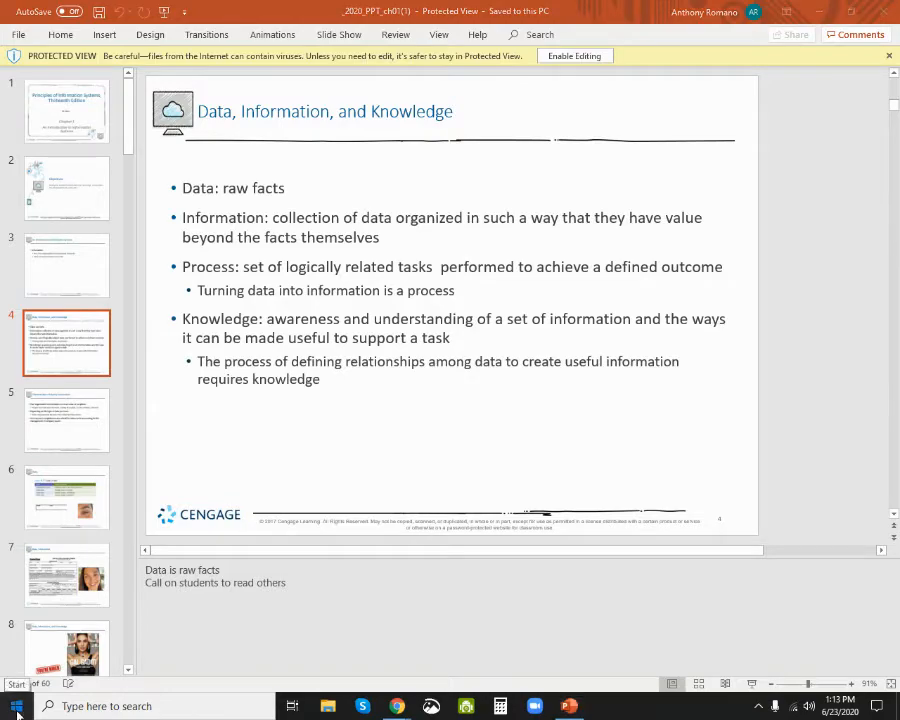
Step: Launch Word from the Start menu and create a new blank document
left_click(16, 706)
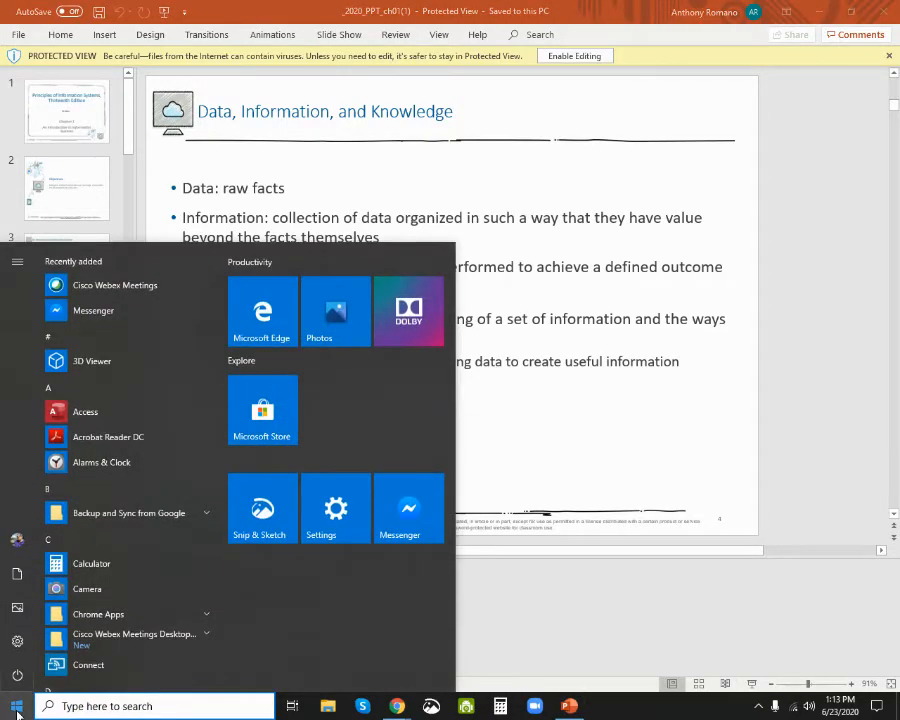
type("word")
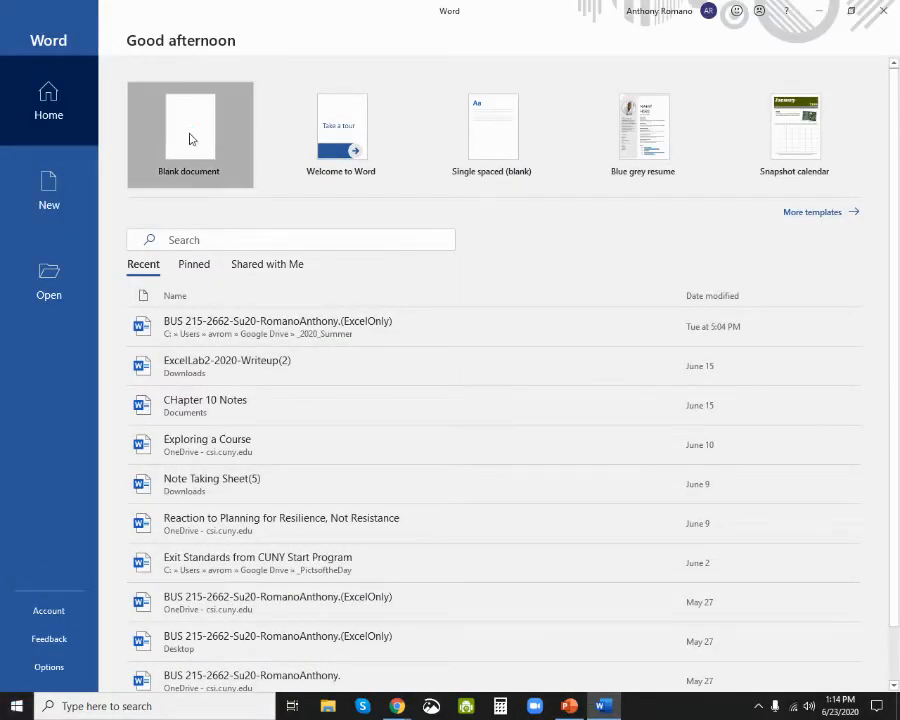
left_click(188, 136)
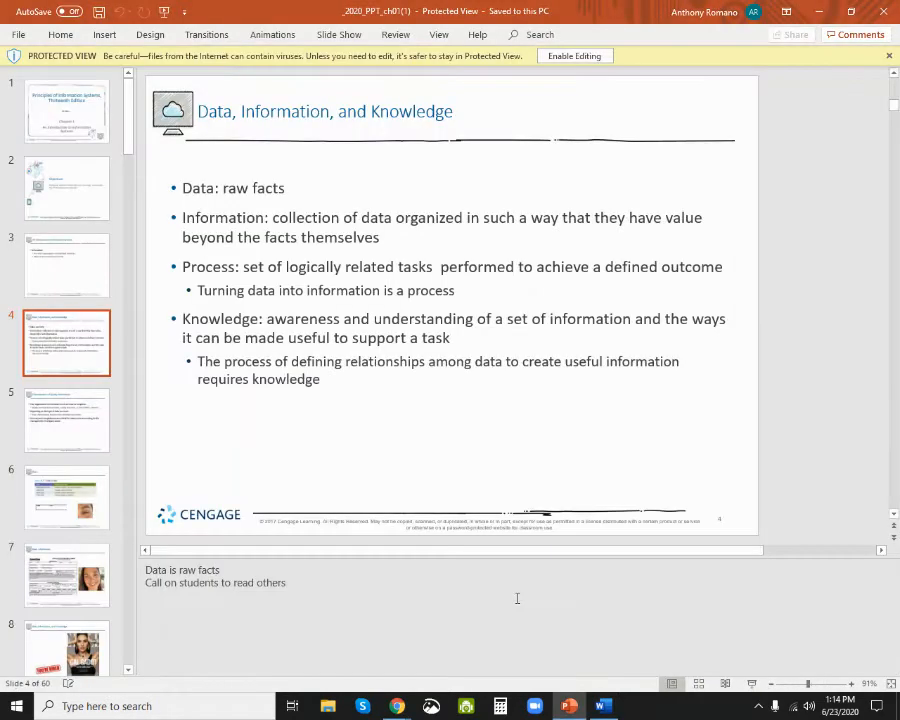
mouse_move(70, 184)
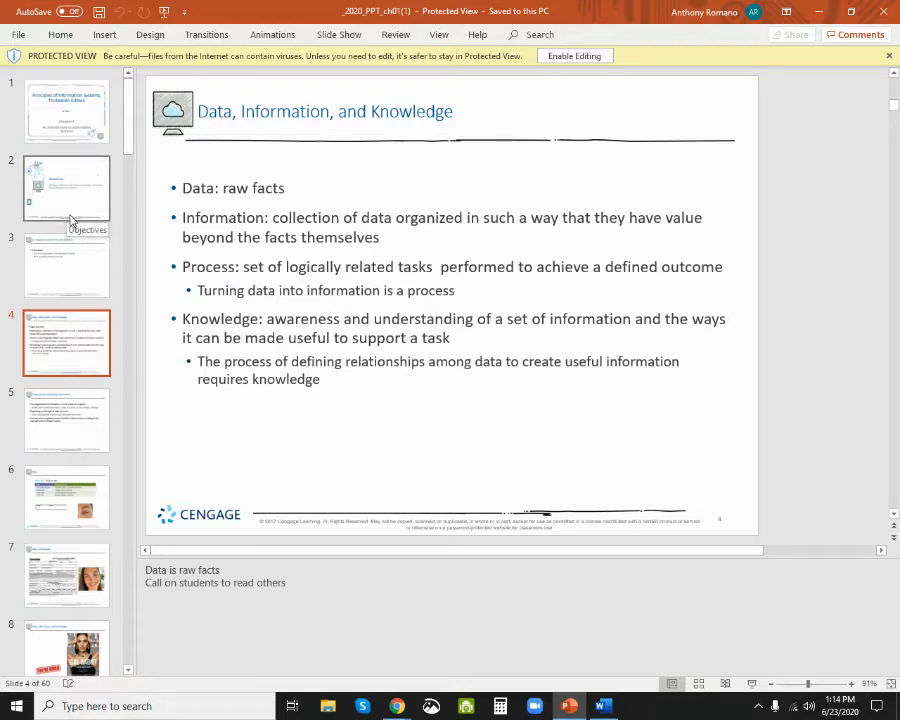
mouse_move(184, 188)
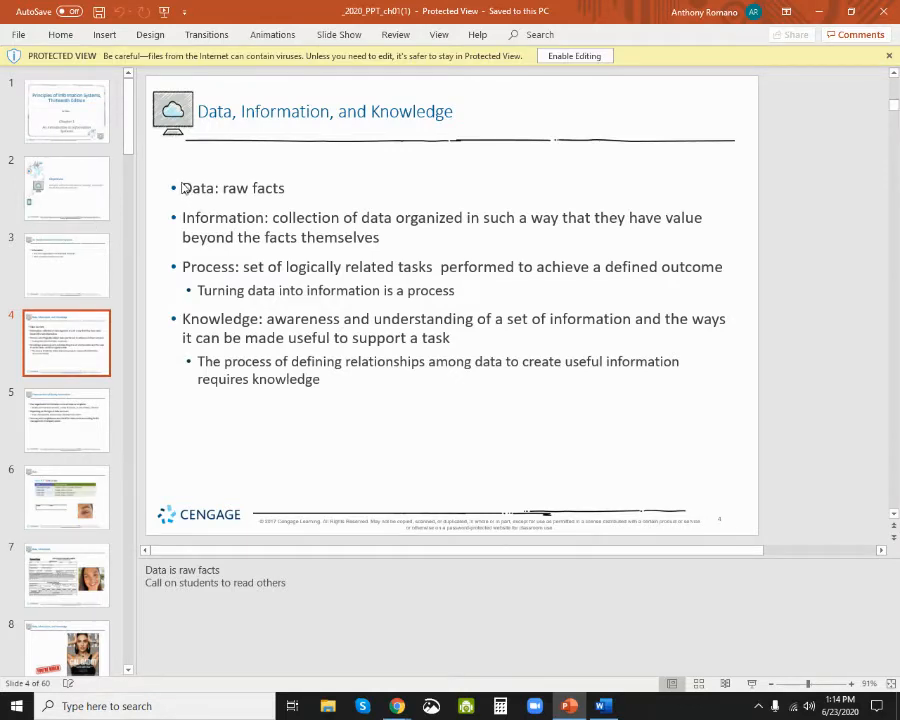
Step: Select all the bullet text on the Data, Information, and Knowledge slide for copying
left_click_drag(180, 188, 270, 318)
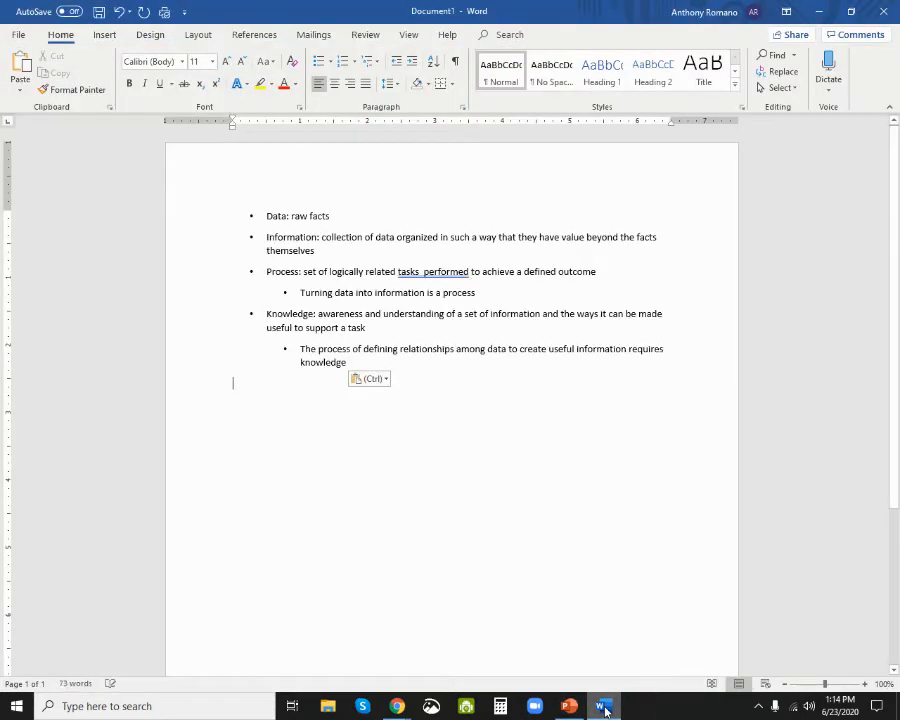
mouse_move(456, 618)
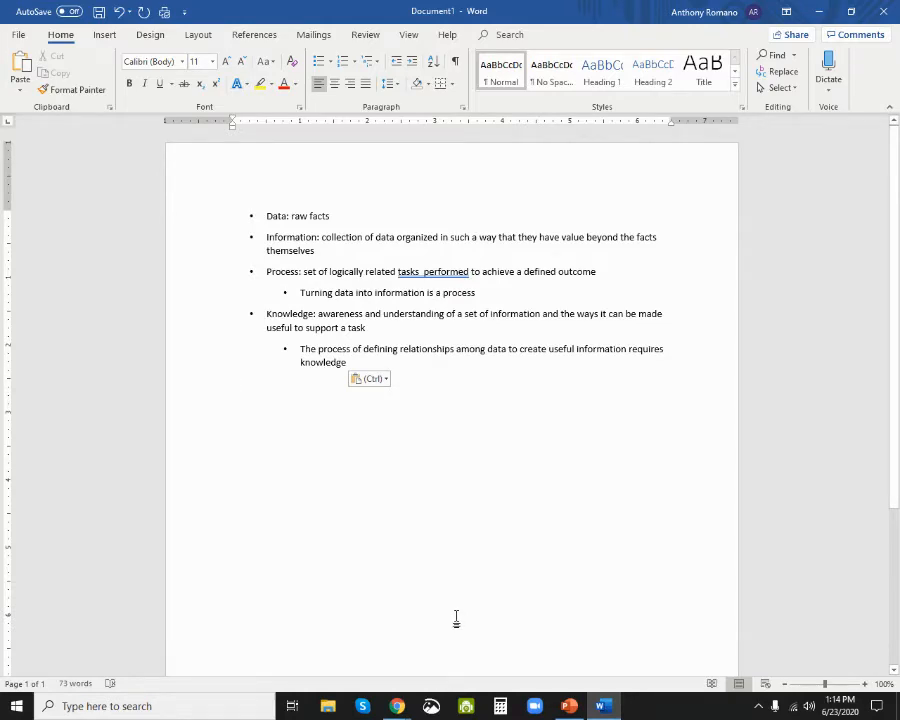
Step: Scroll to slide 12, What is an Information System?, and paste the copied text into the notes document
left_click(568, 706)
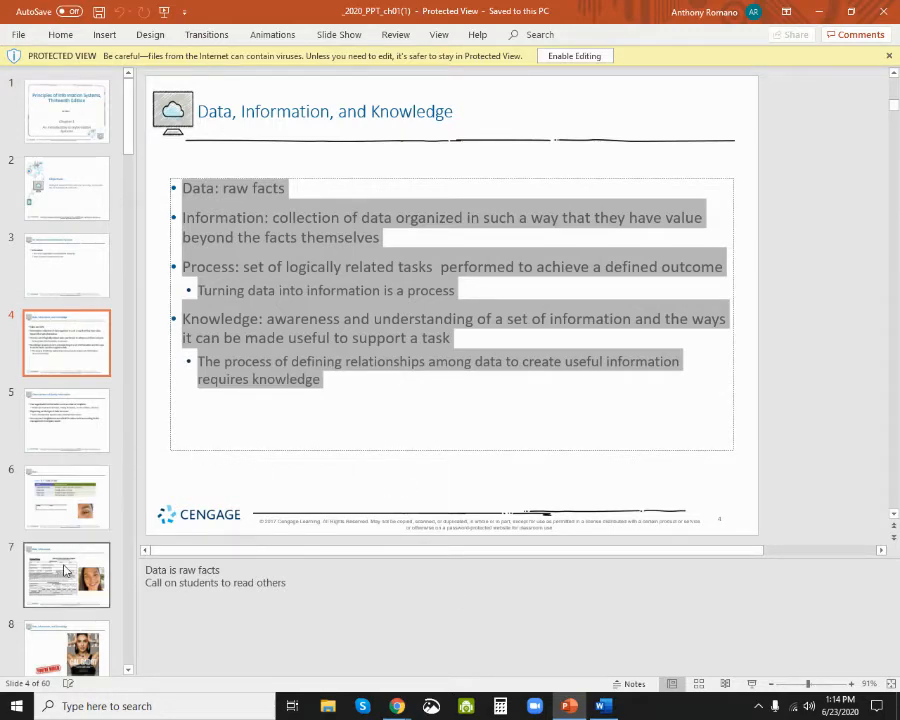
scroll("down", 3)
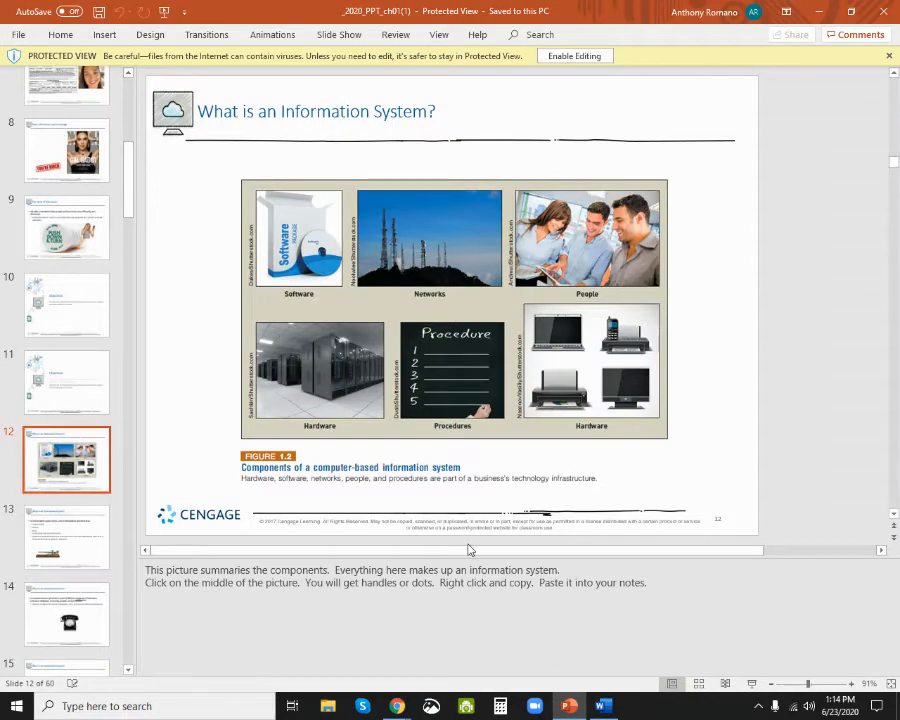
mouse_move(424, 308)
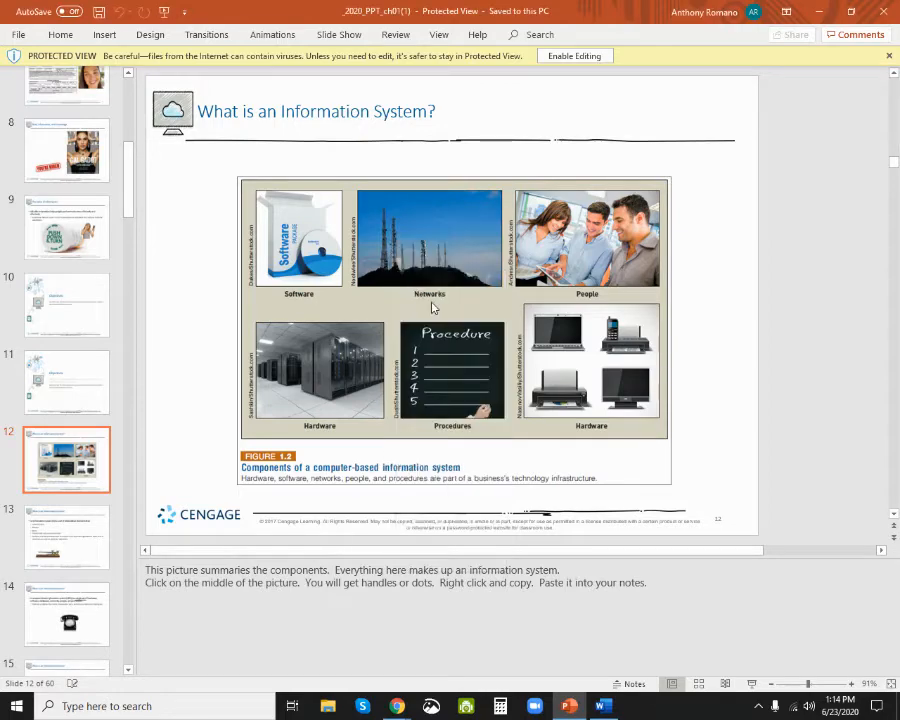
left_click(602, 706)
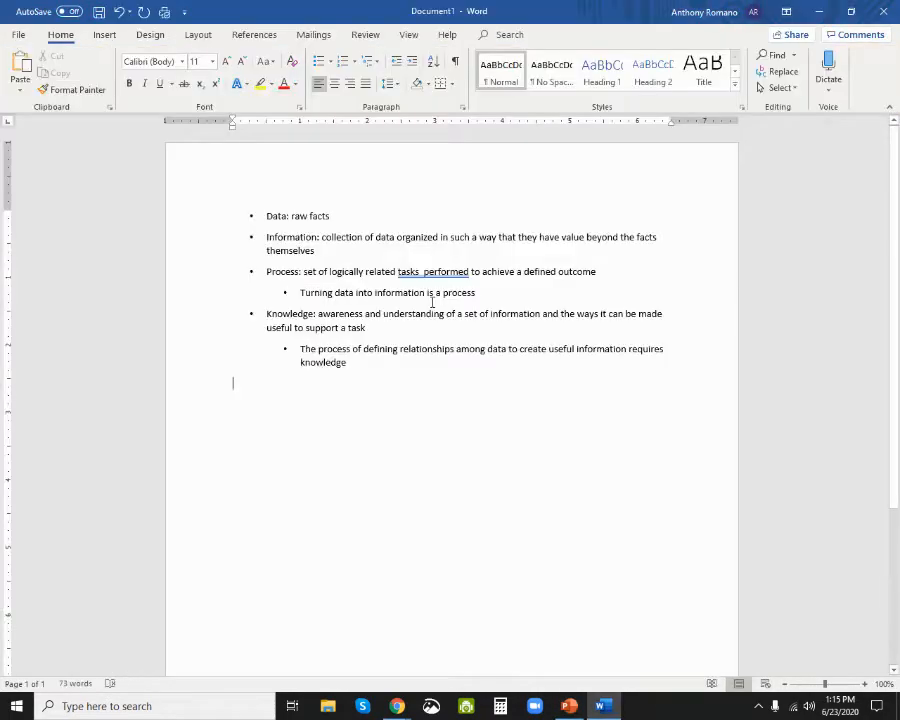
mouse_move(388, 440)
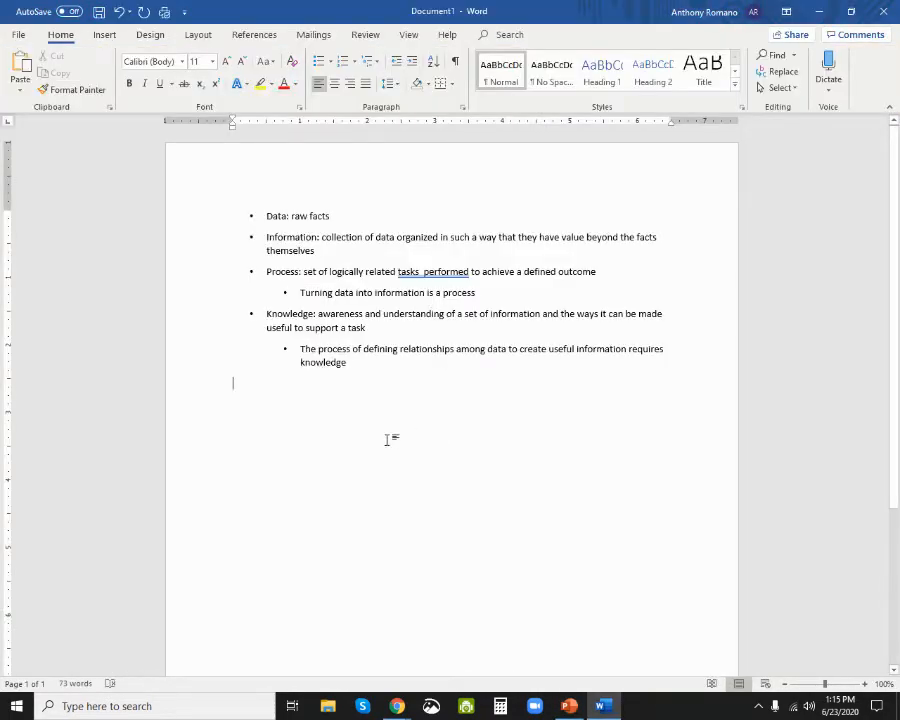
key("ctrl+v")
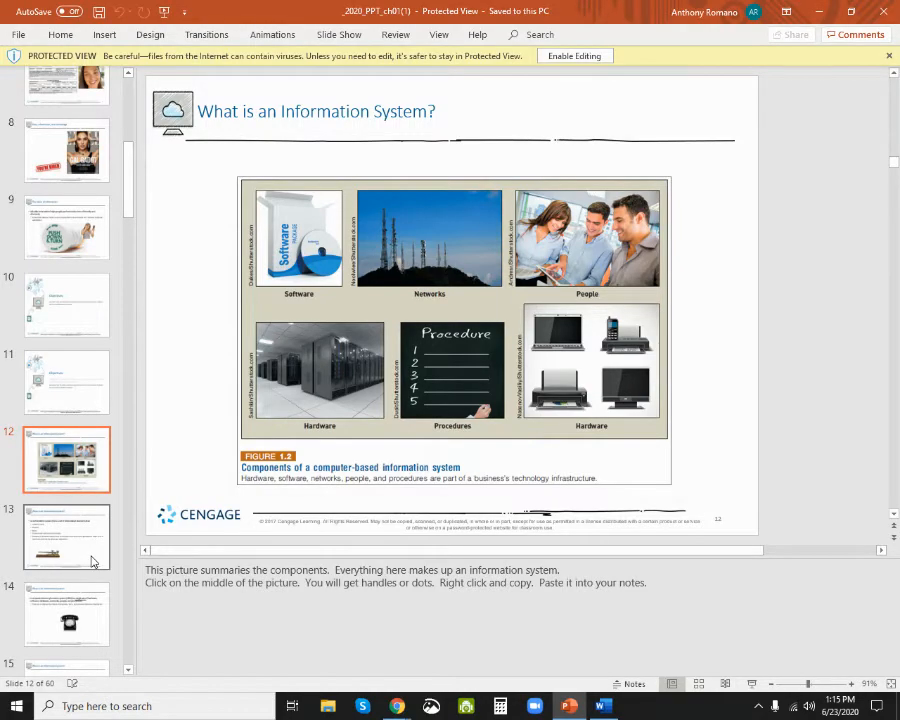
Step: Paste the information system components picture below the bullet notes and begin saving
left_click(604, 706)
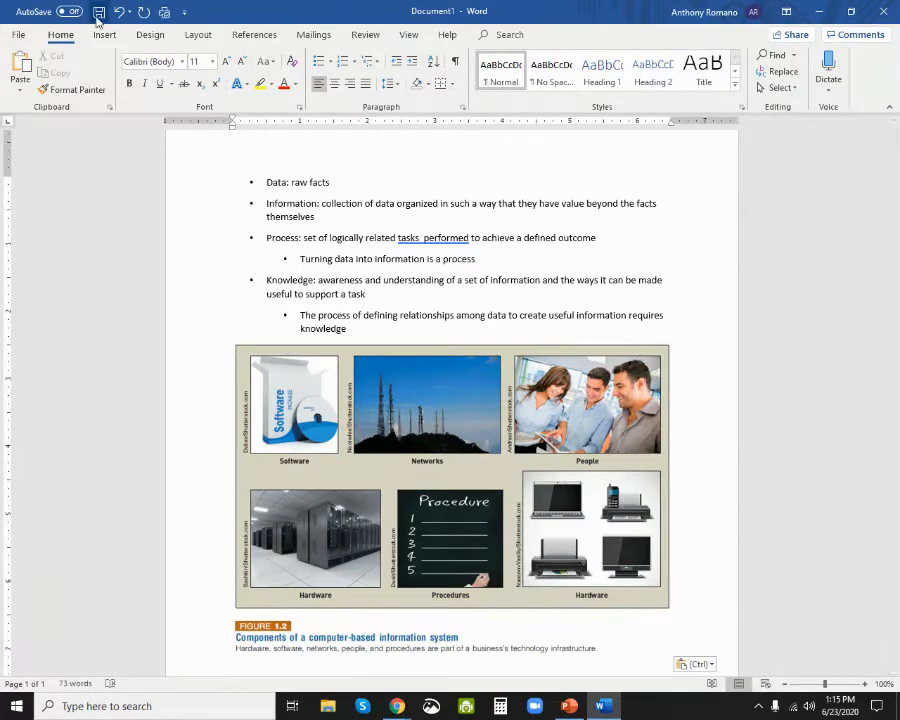
left_click(100, 12)
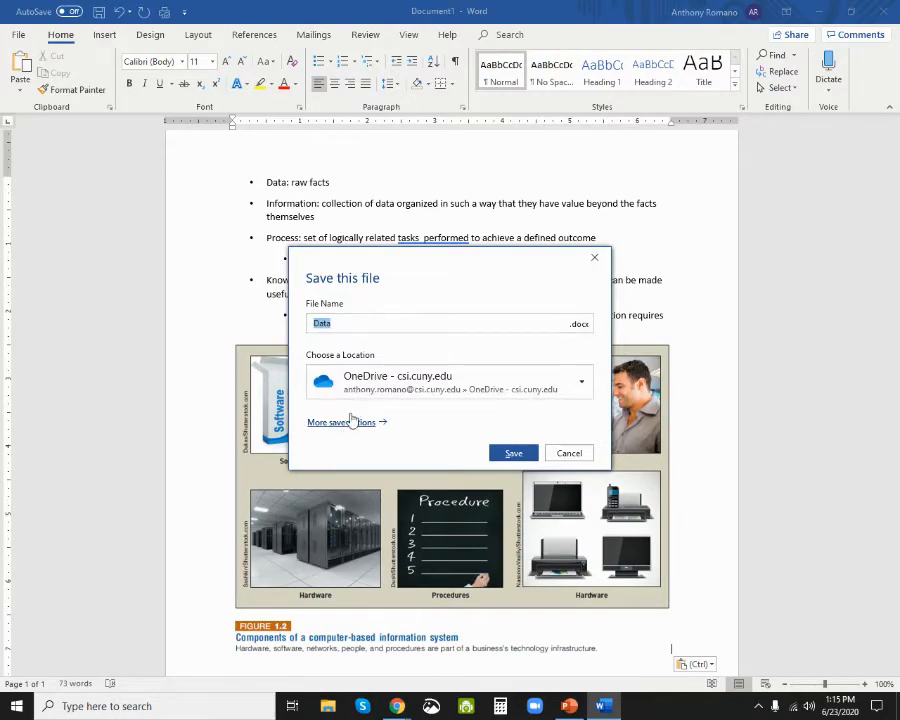
Step: Save the document on This PC as Chapter 1 Notes in the Documents folder
left_click(336, 420)
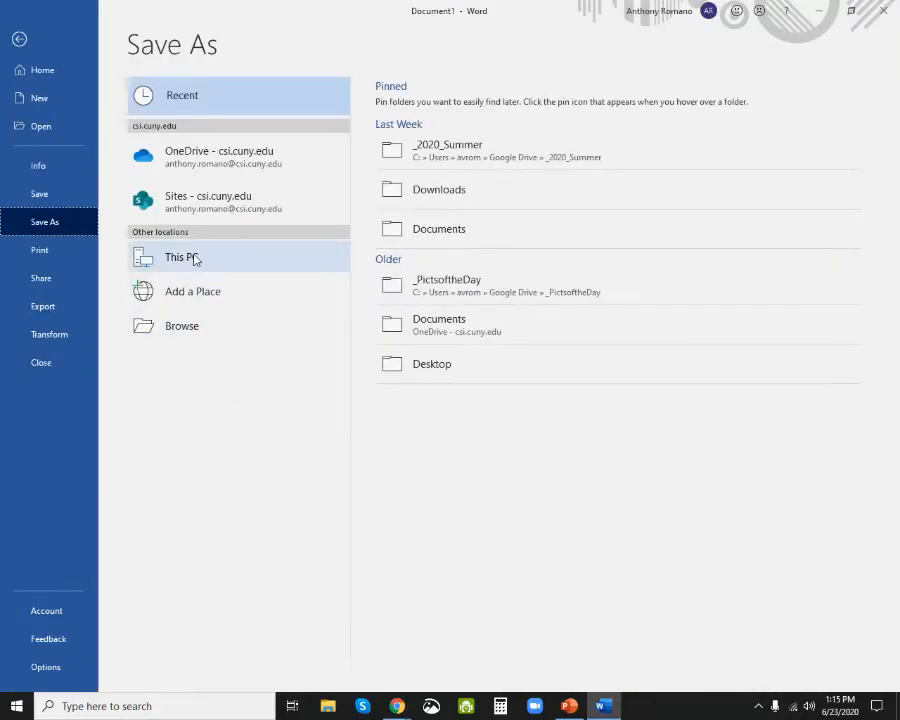
left_click(180, 256)
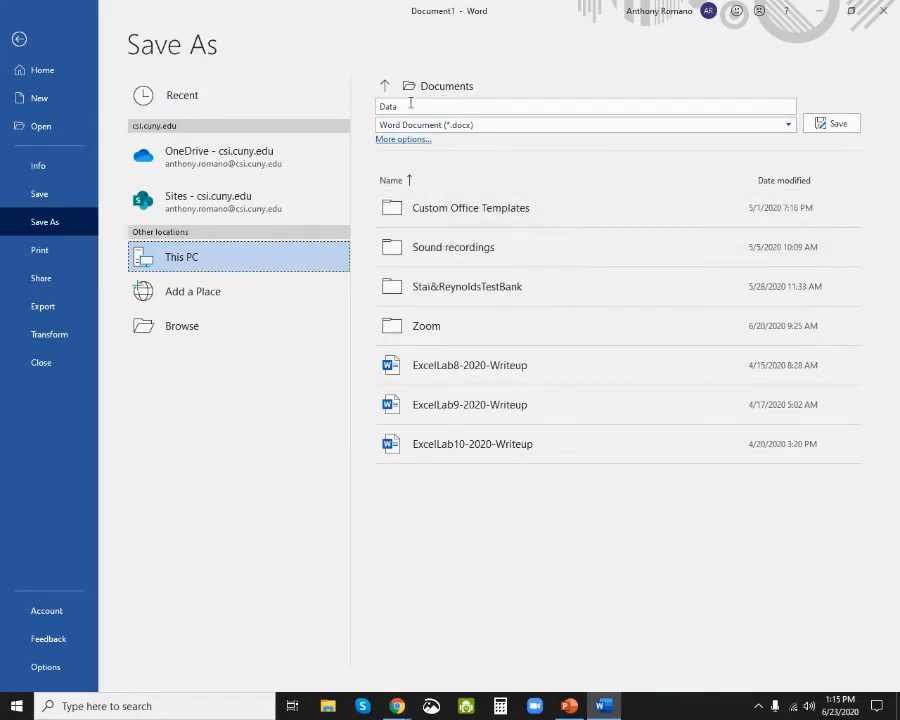
double_click(388, 106)
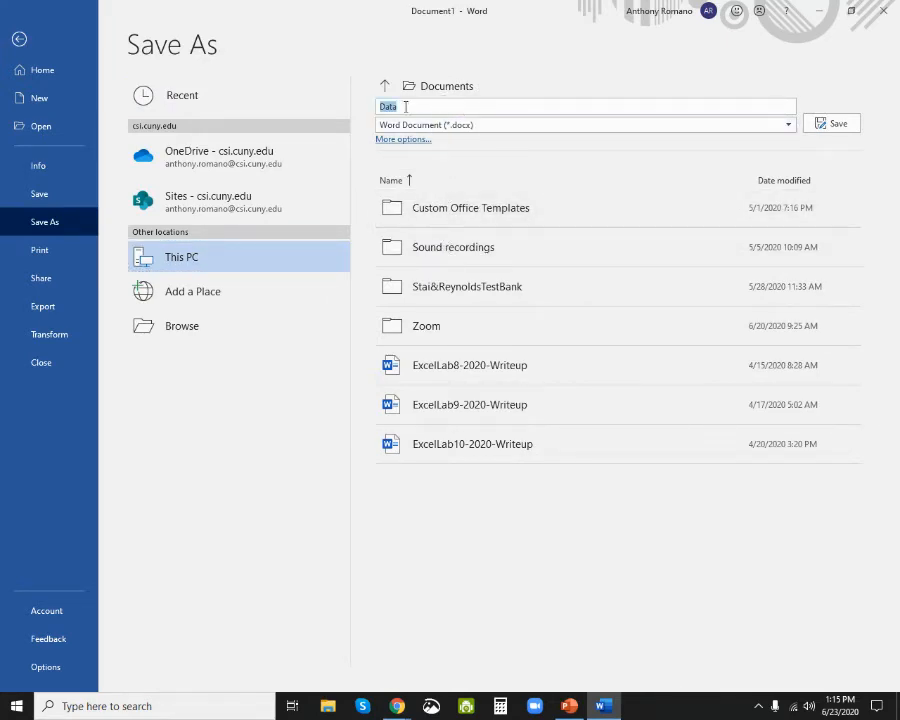
type("Chapter")
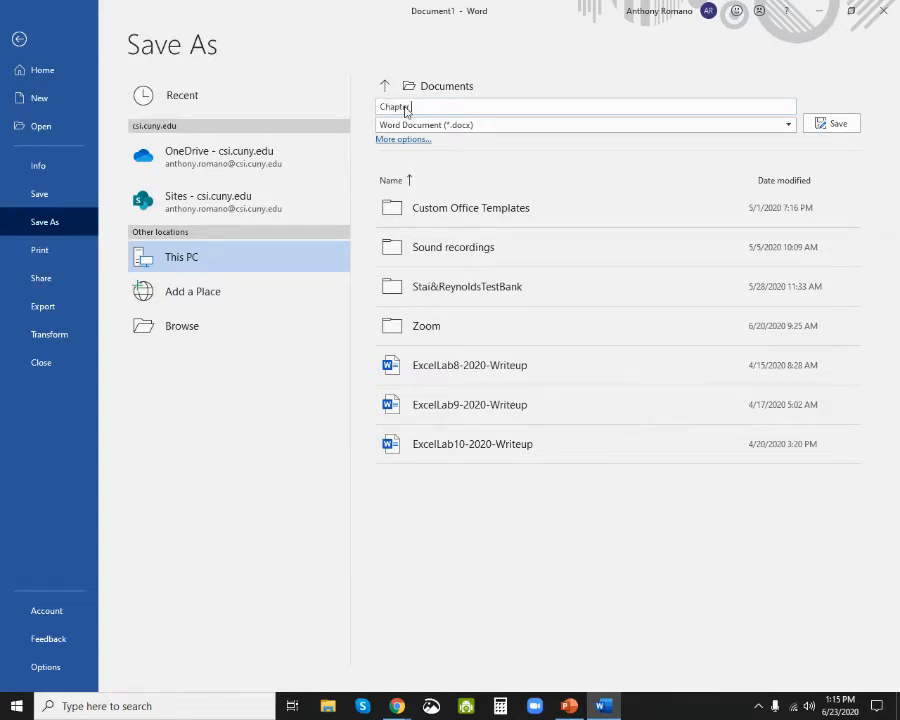
type("1 Notes")
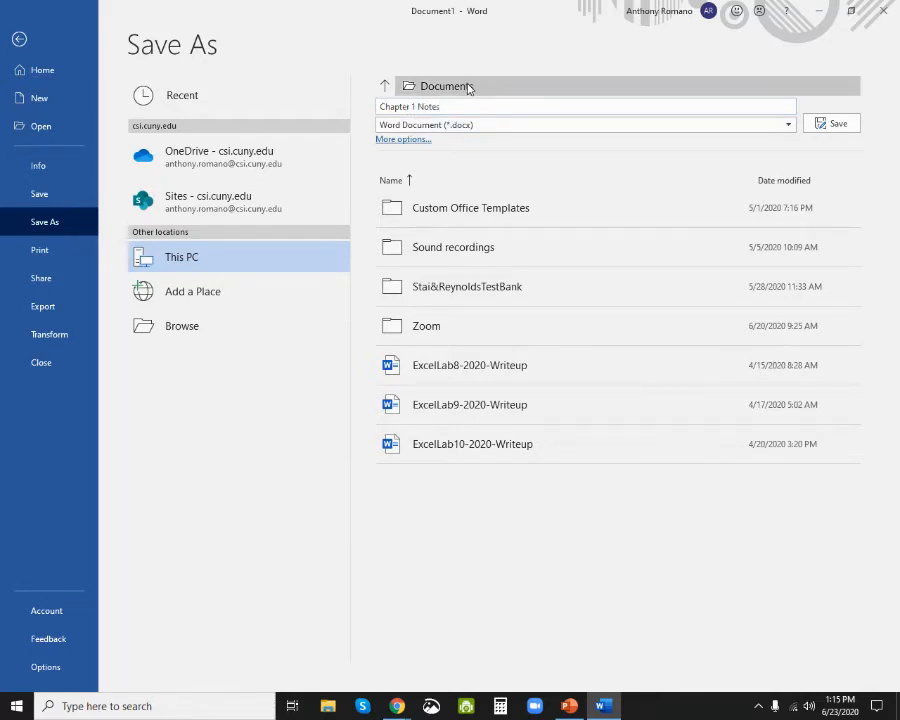
mouse_move(744, 124)
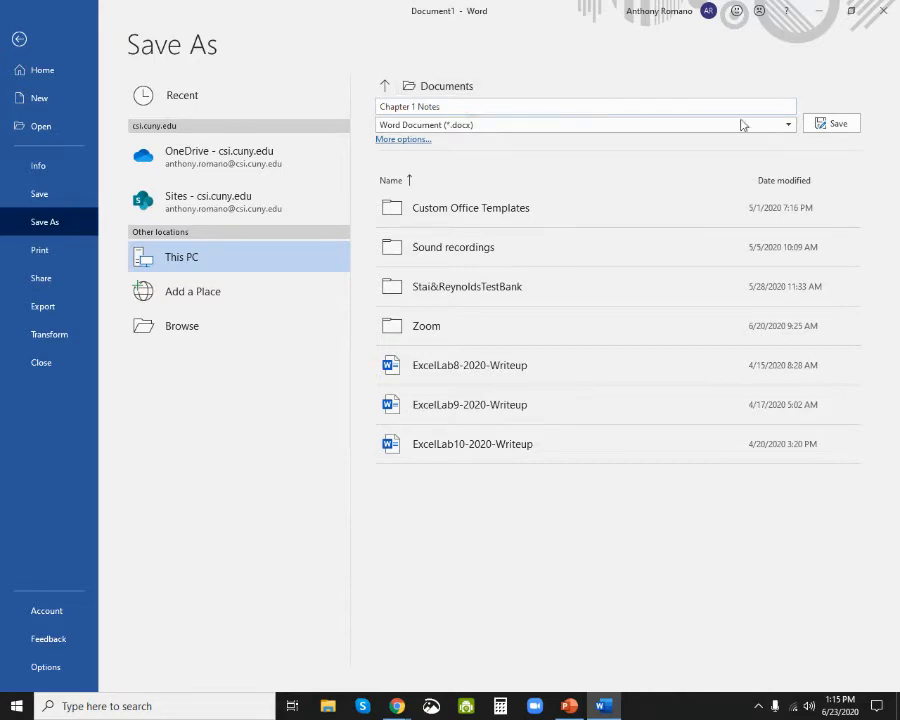
left_click(832, 124)
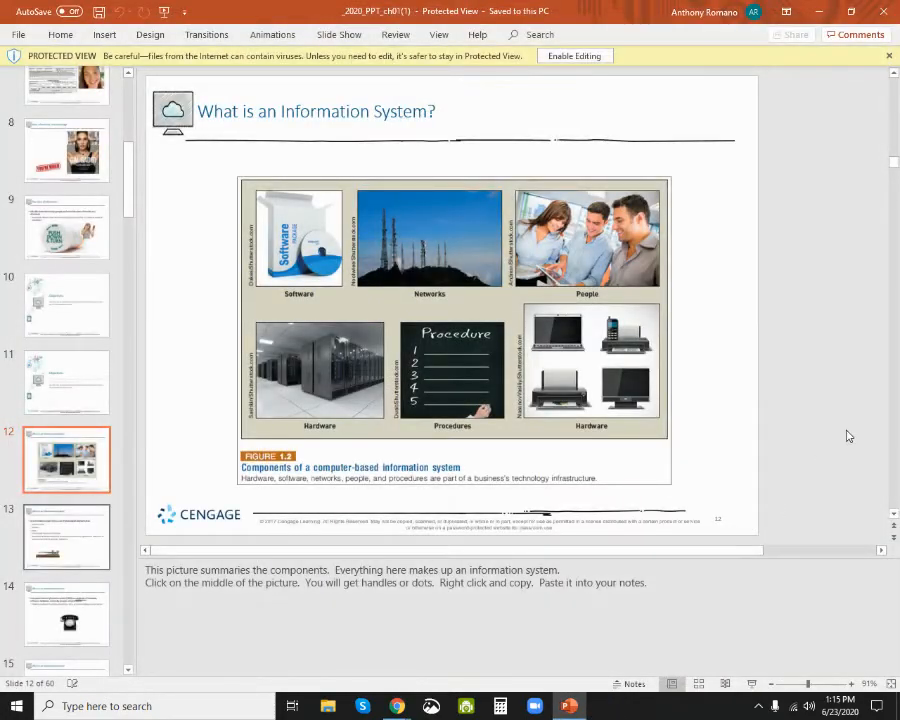
mouse_move(828, 348)
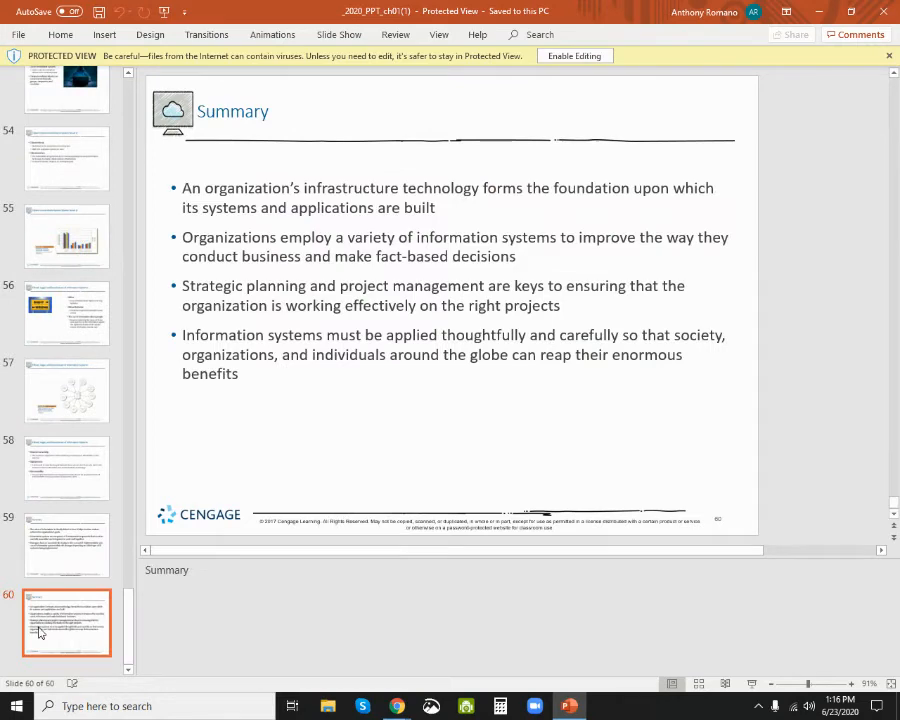
Step: Show the first Summary slide at the end of the deck, then return to the browser
left_click(68, 544)
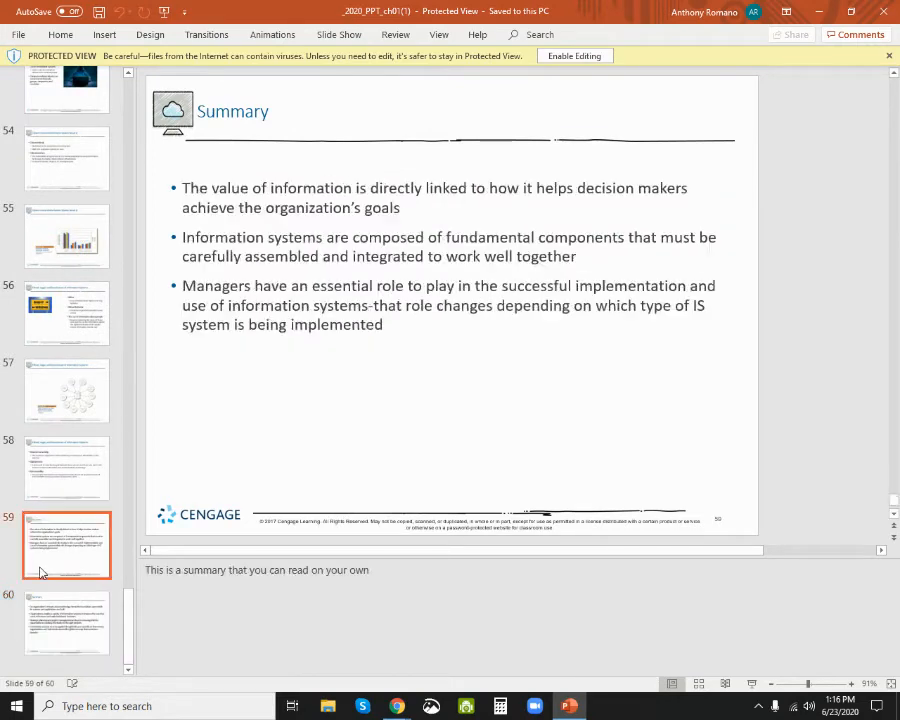
mouse_move(856, 68)
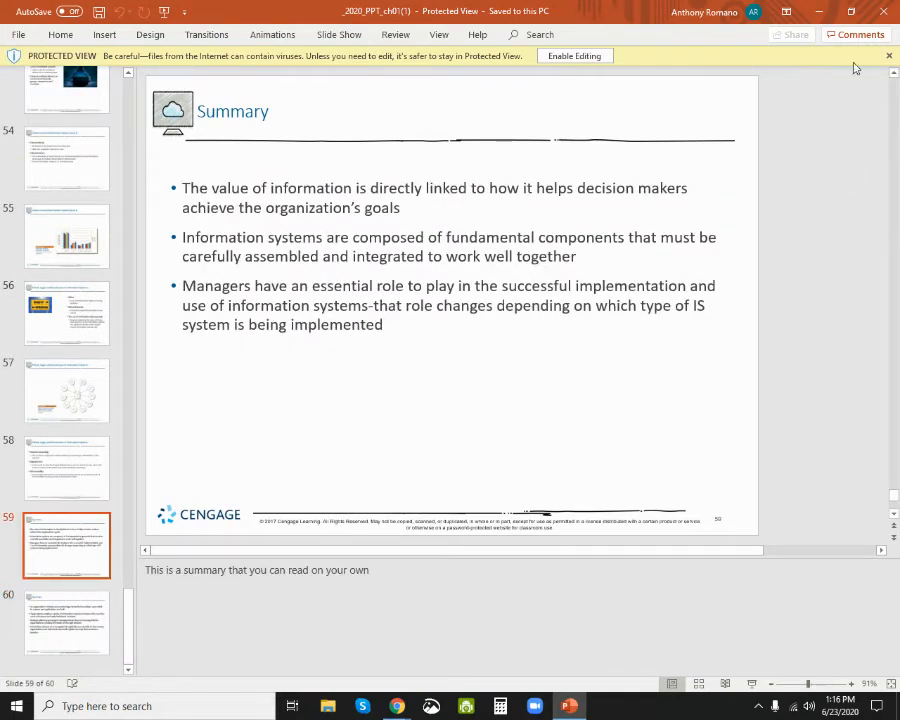
left_click(396, 706)
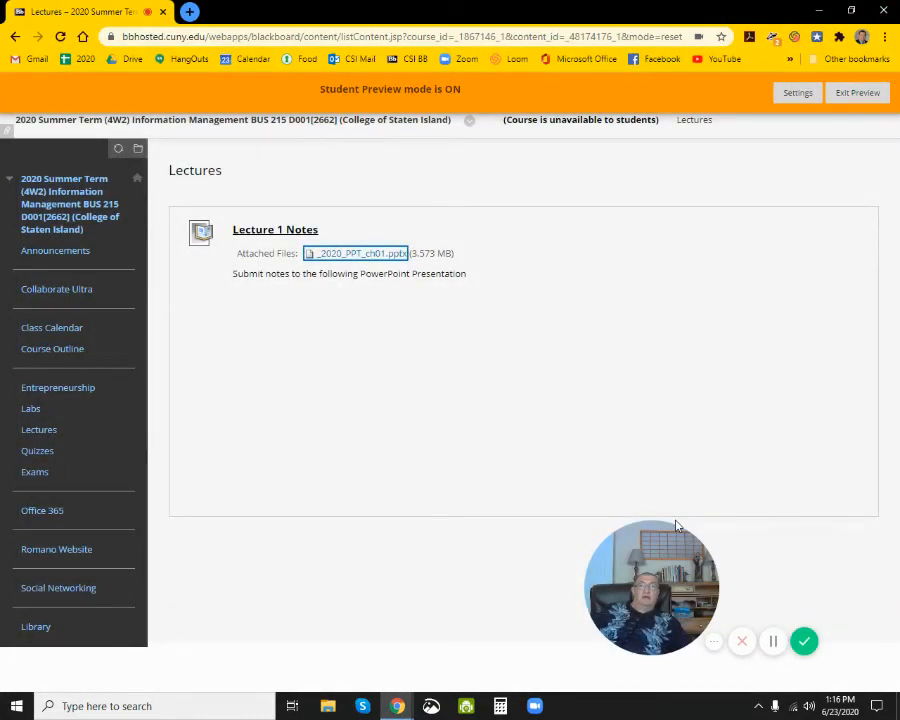
mouse_move(348, 344)
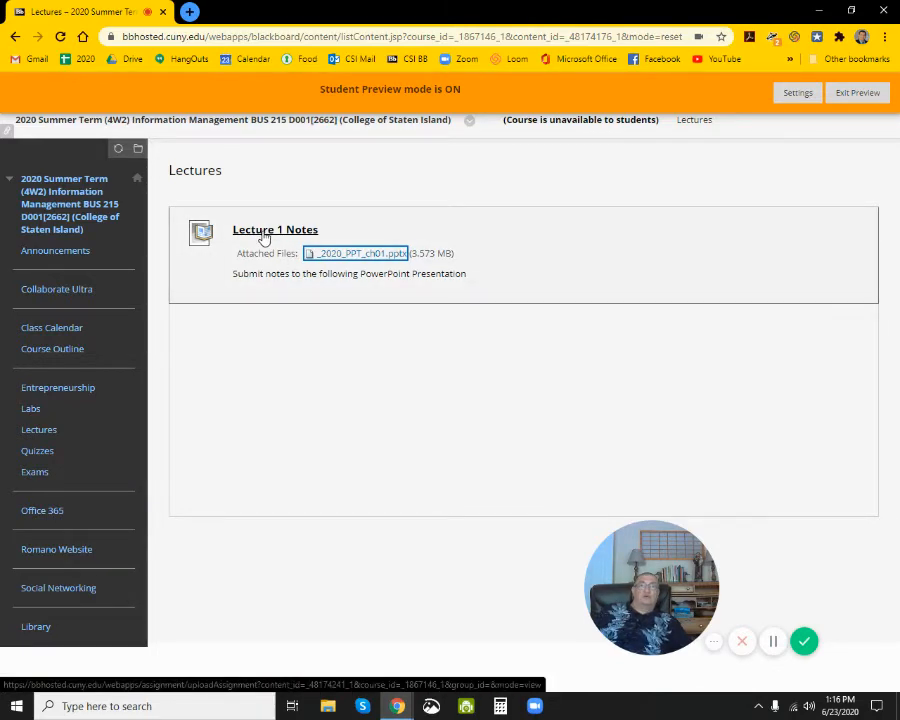
Step: Open the Lecture 1 Notes Upload Assignment page and scroll to its Assignment Submission section
left_click(356, 252)
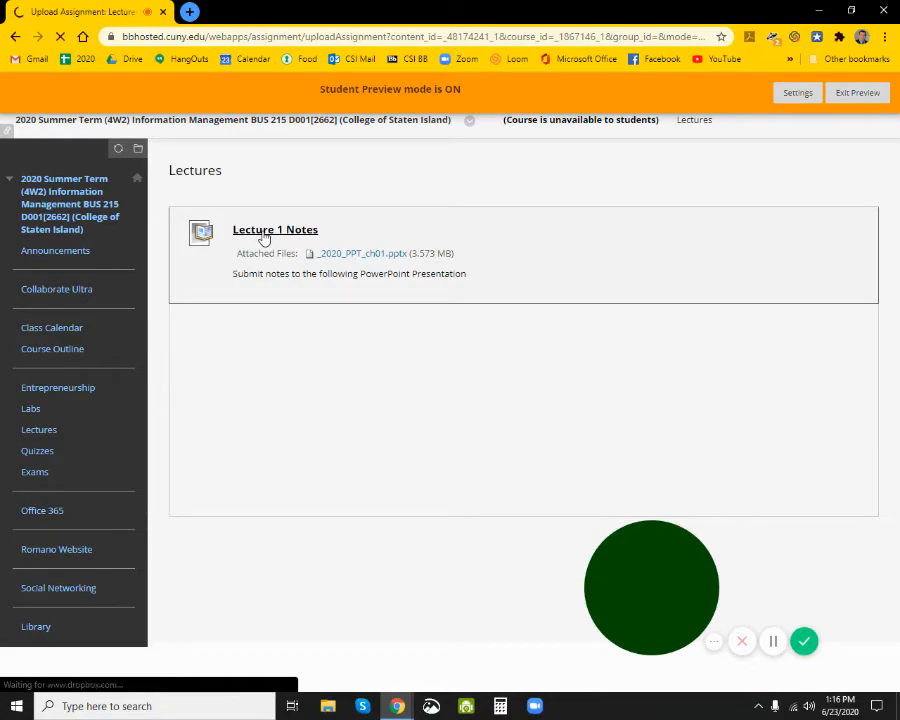
left_click(276, 228)
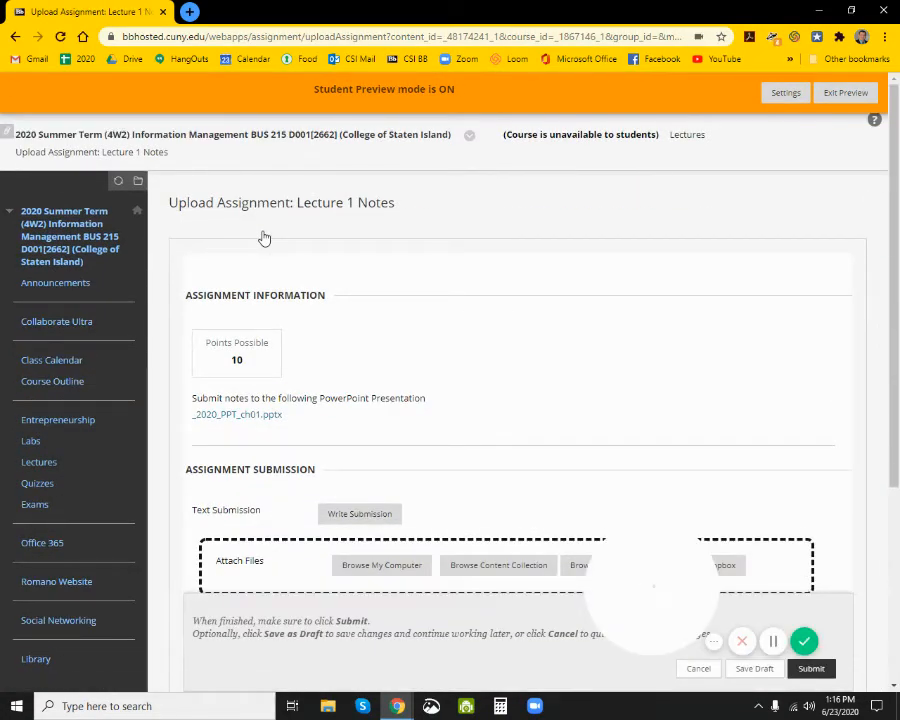
scroll("down", 3)
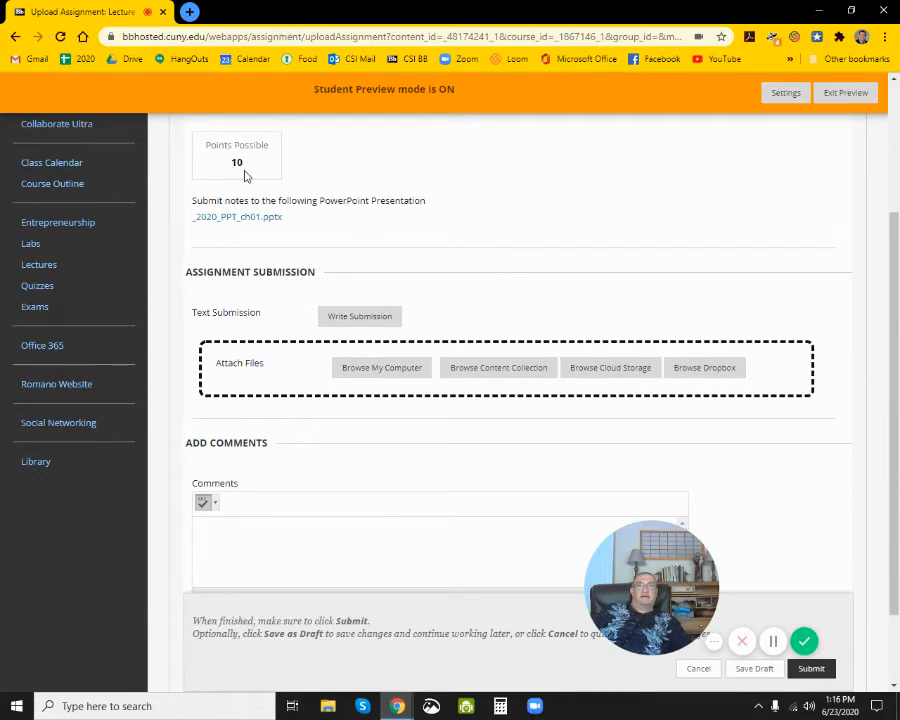
mouse_move(228, 160)
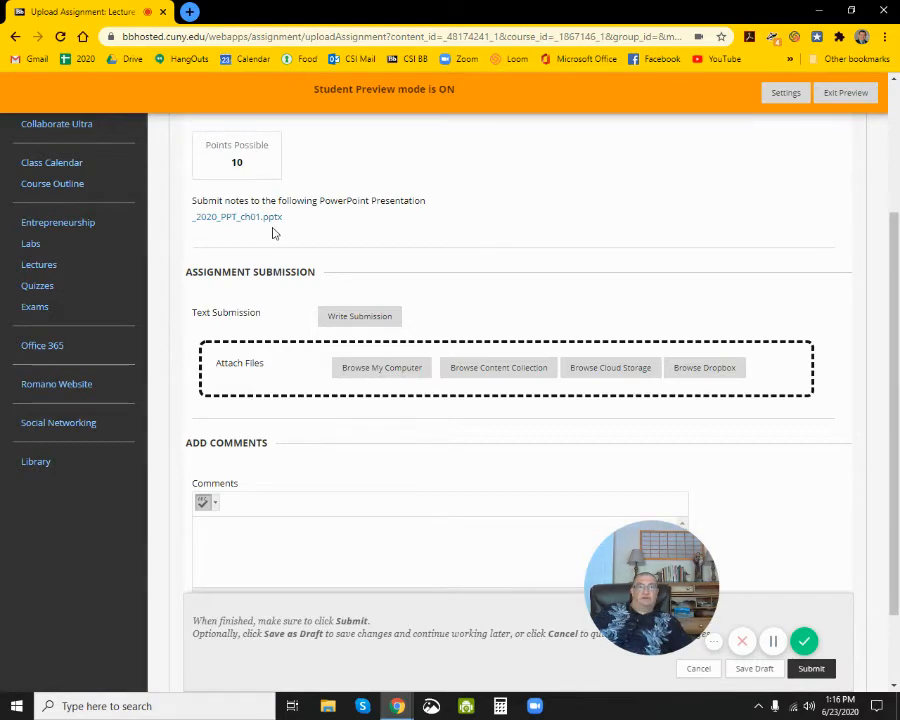
mouse_move(360, 316)
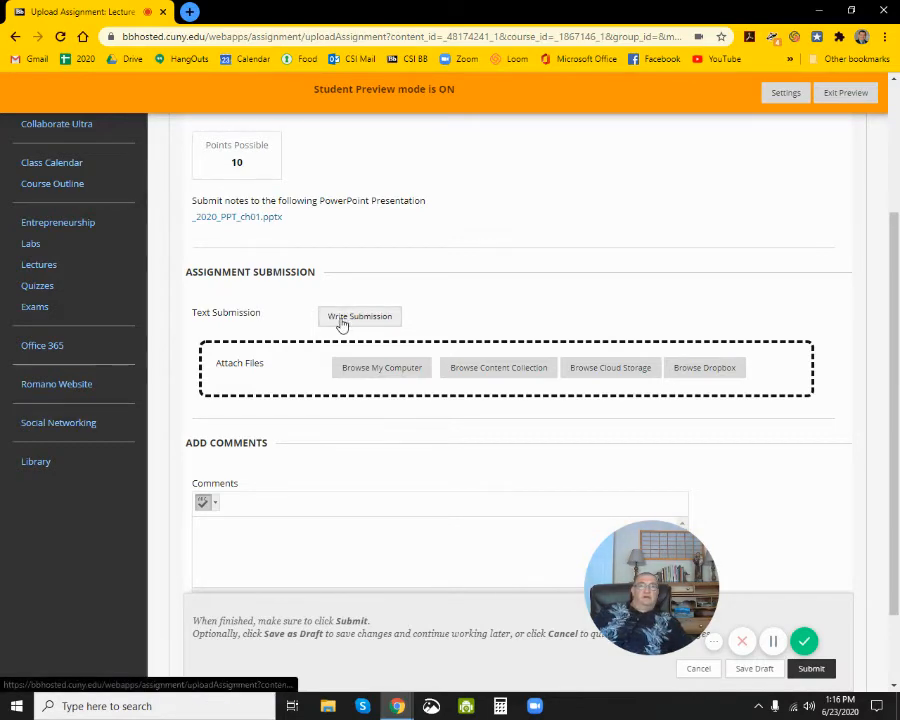
Step: Open the Write Submission editor, then search Windows Start for Word
left_click(360, 316)
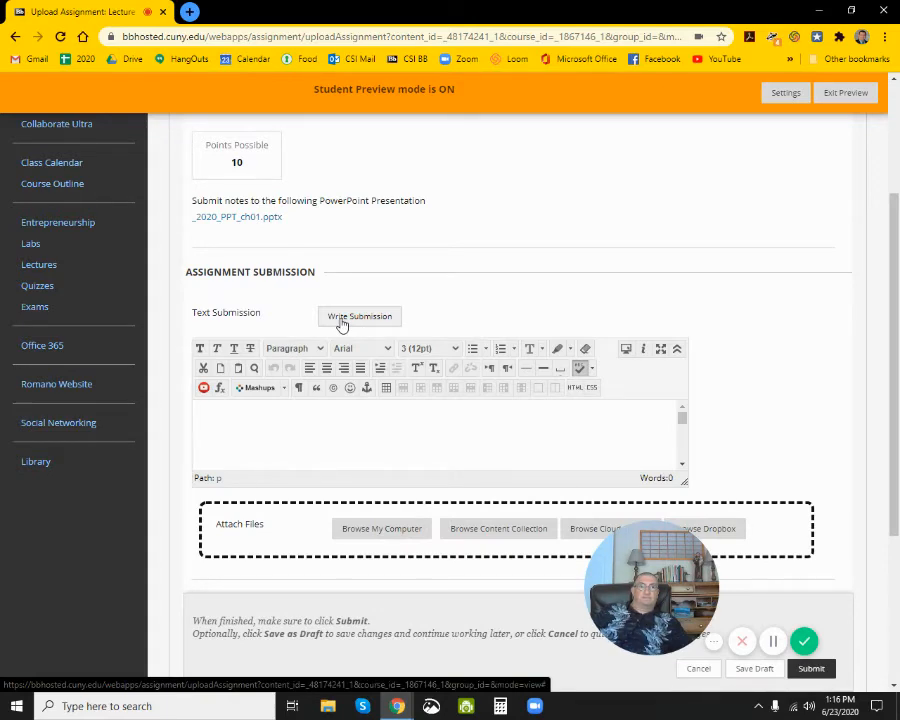
left_click(360, 316)
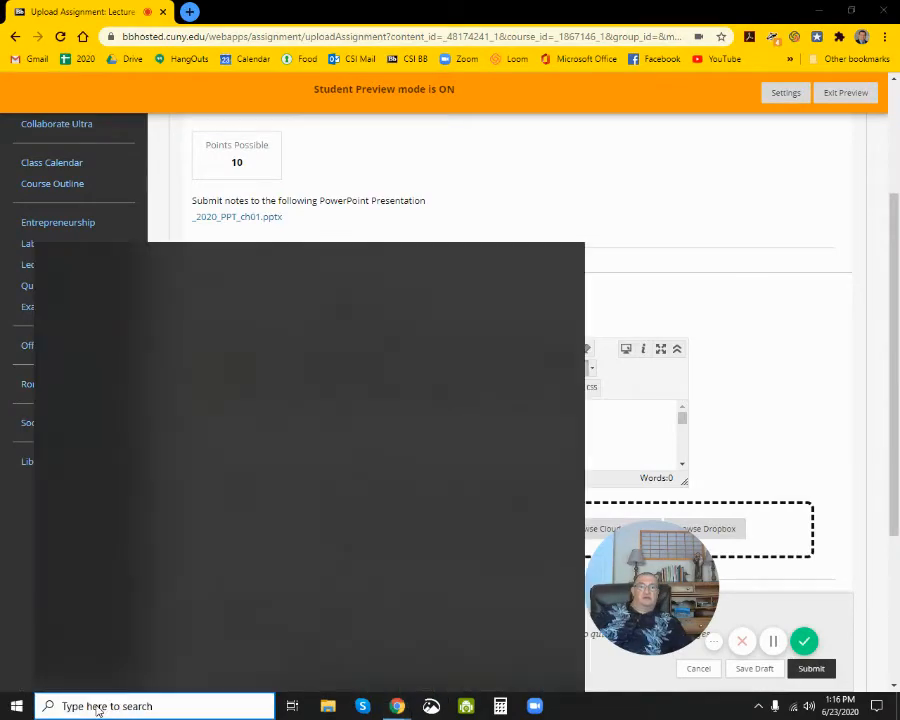
type("Word")
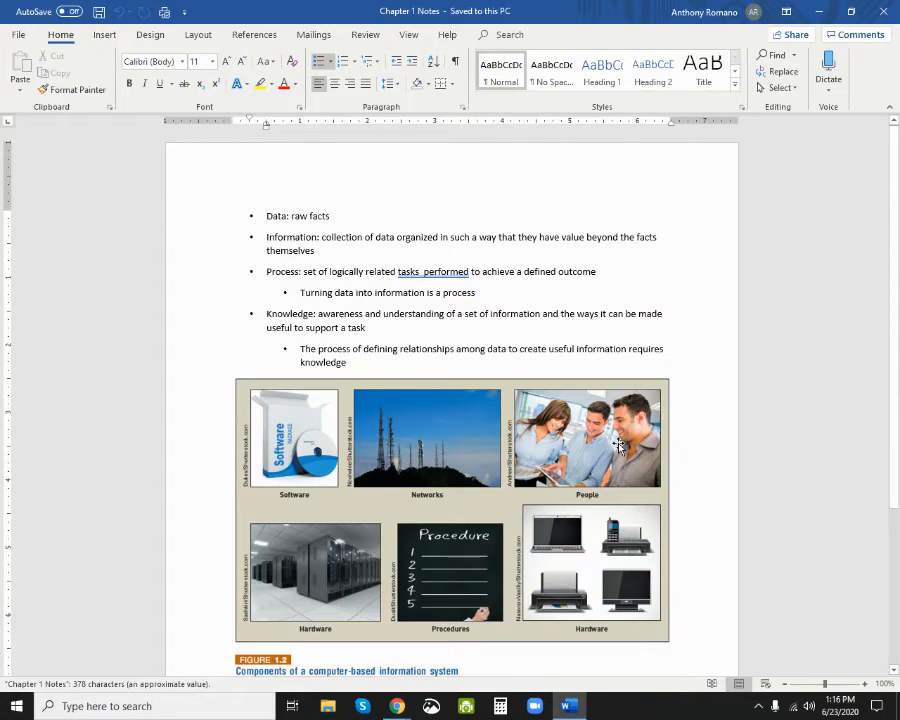
Step: Select all of the Chapter 1 Notes bullet text with Ctrl+A
key("ctrl+a")
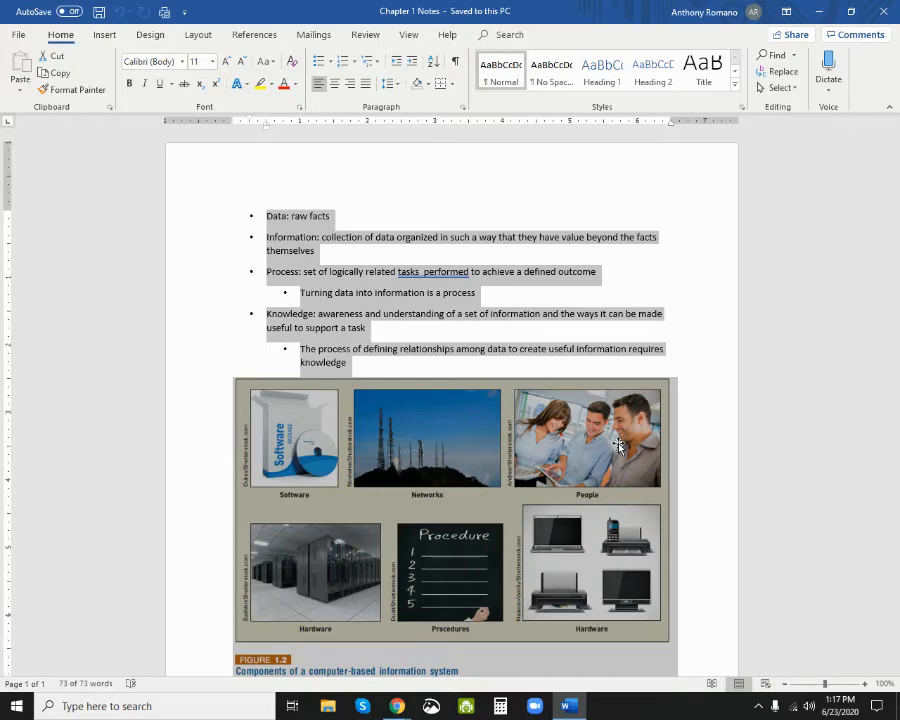
mouse_move(620, 450)
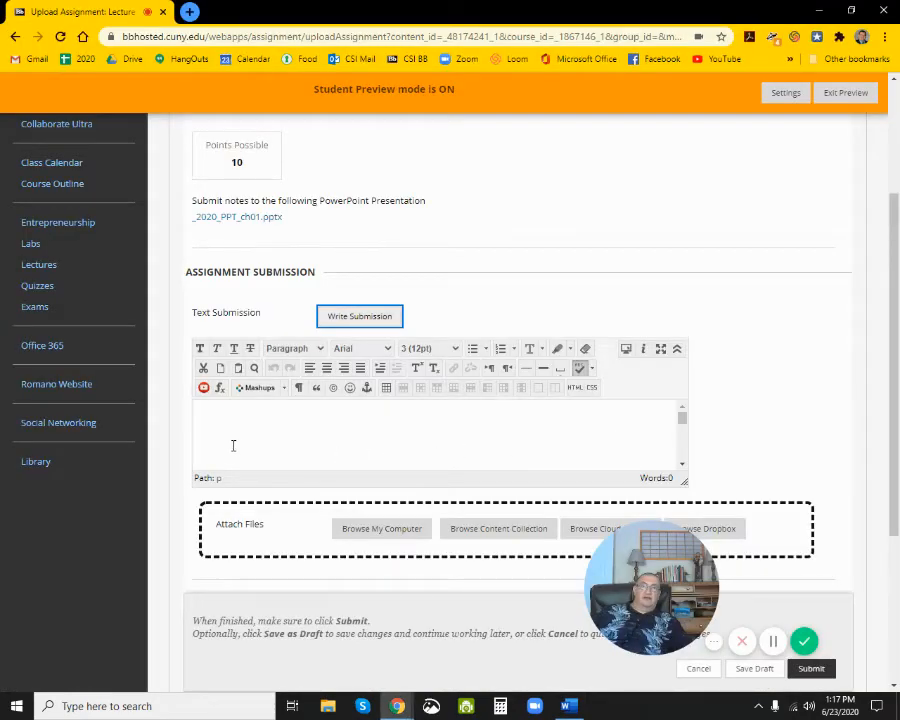
Step: Paste the Chapter 1 Notes bullets into the submission editor and reach Attach Files
left_click(360, 316)
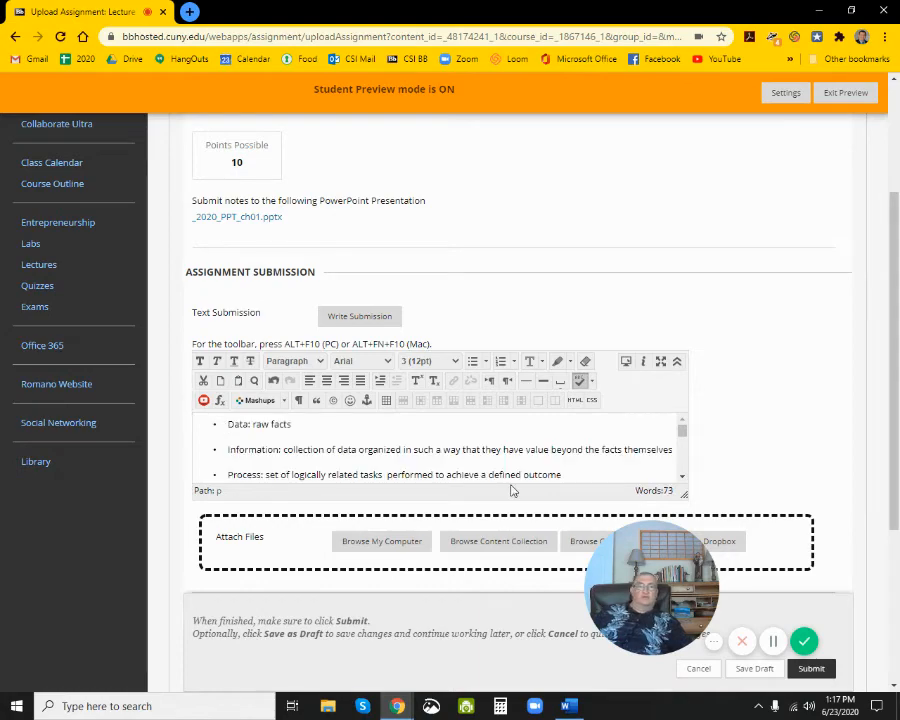
scroll("down", 3)
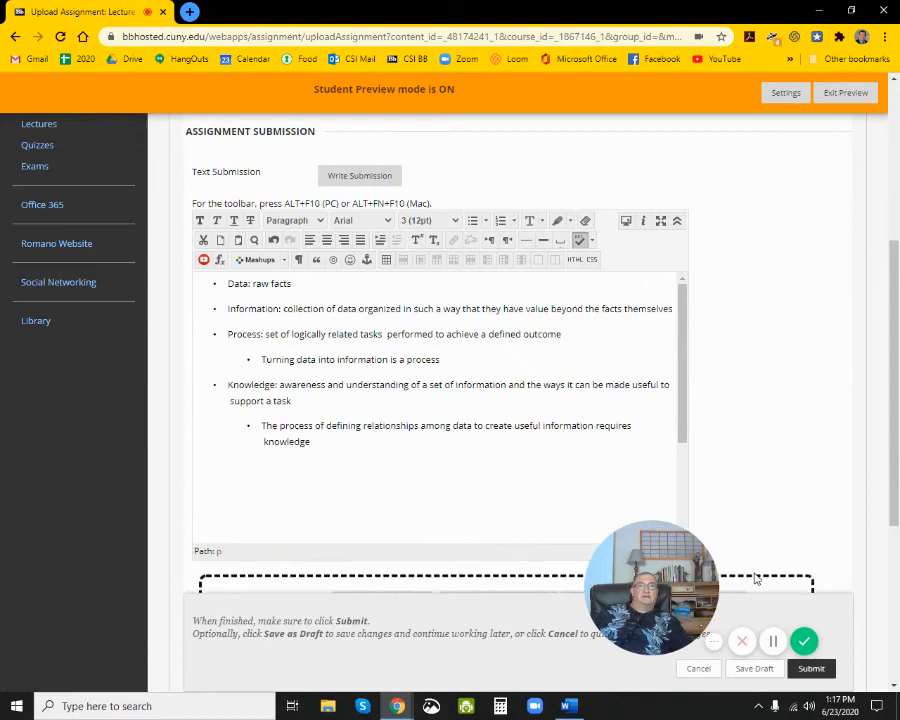
scroll("down", 3)
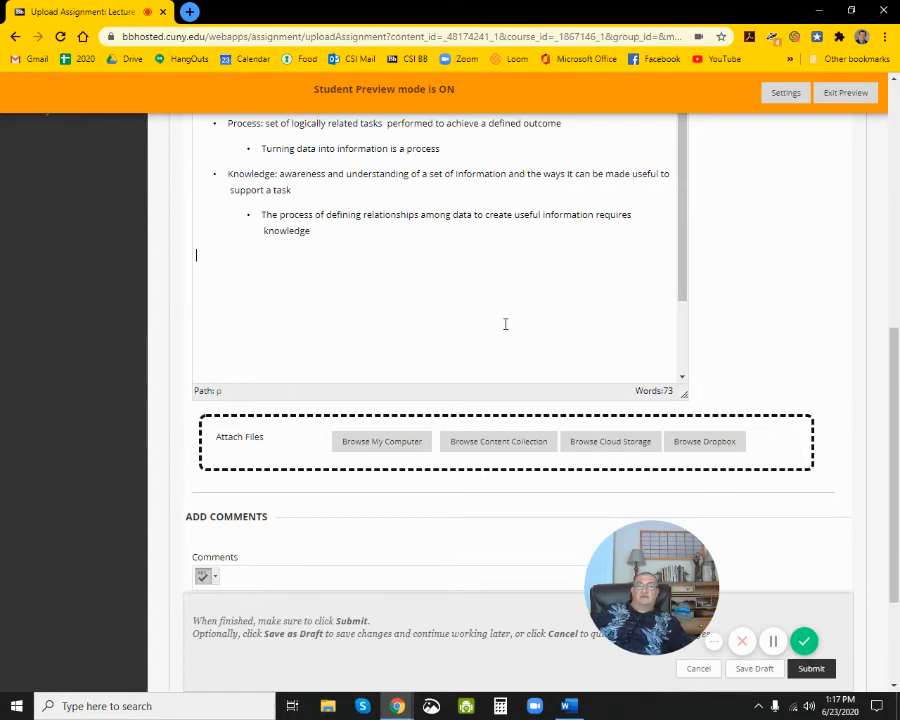
left_click(404, 442)
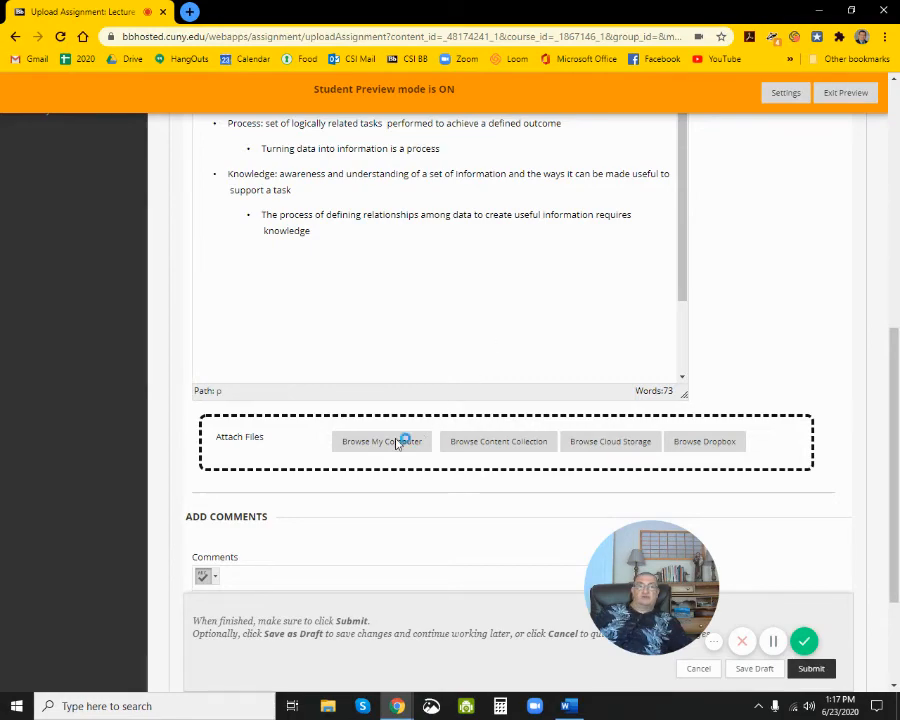
Step: Browse My Computer to Downloads, try Chapter 1 Notes, and dismiss the file not found message
left_click(380, 442)
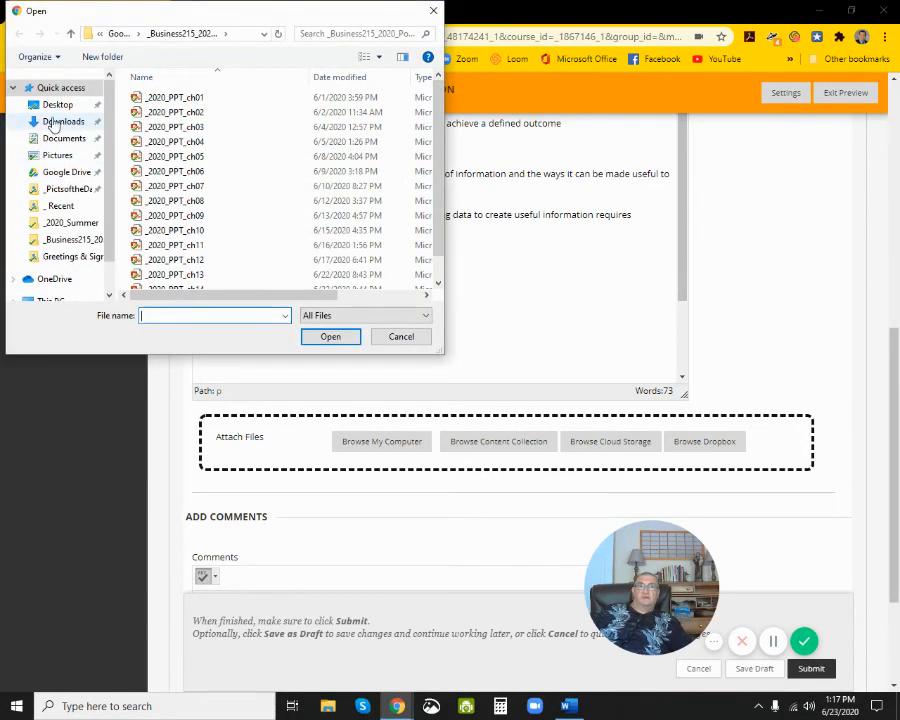
left_click(64, 122)
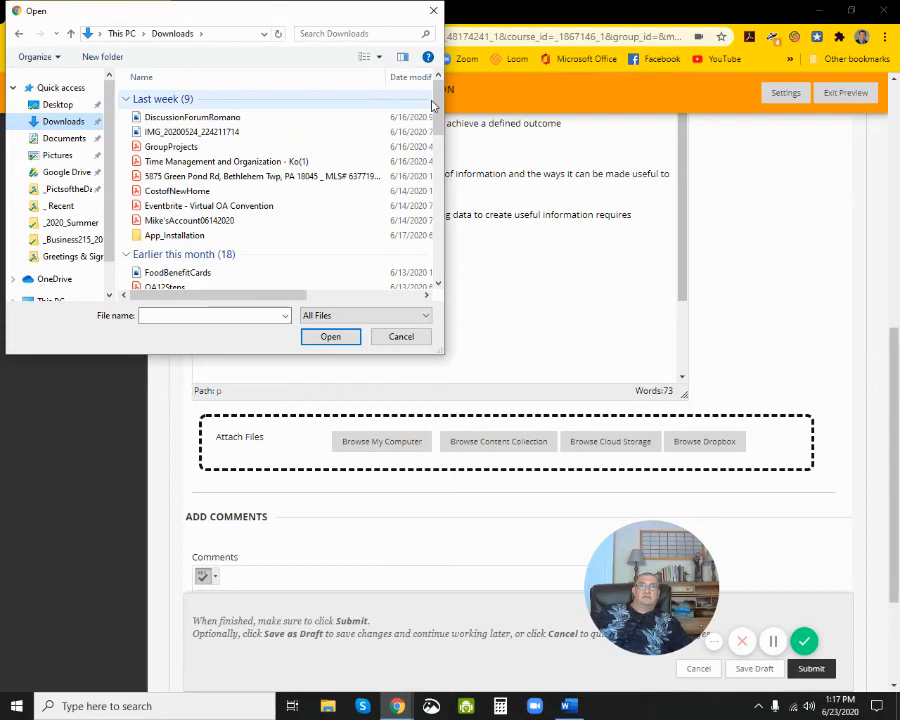
scroll("down", 3)
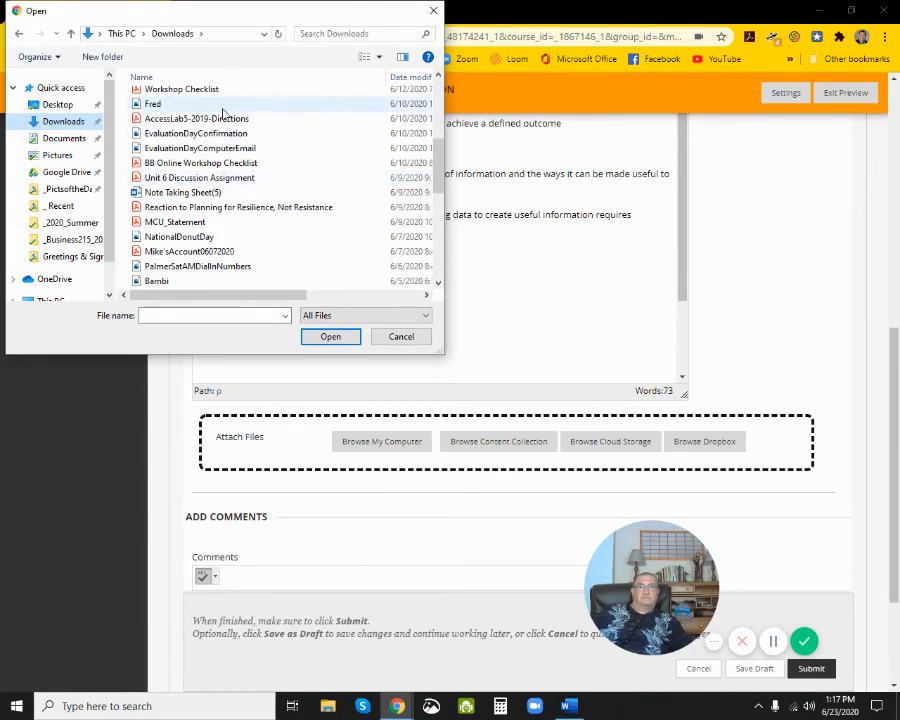
type("Chapter 1 Note")
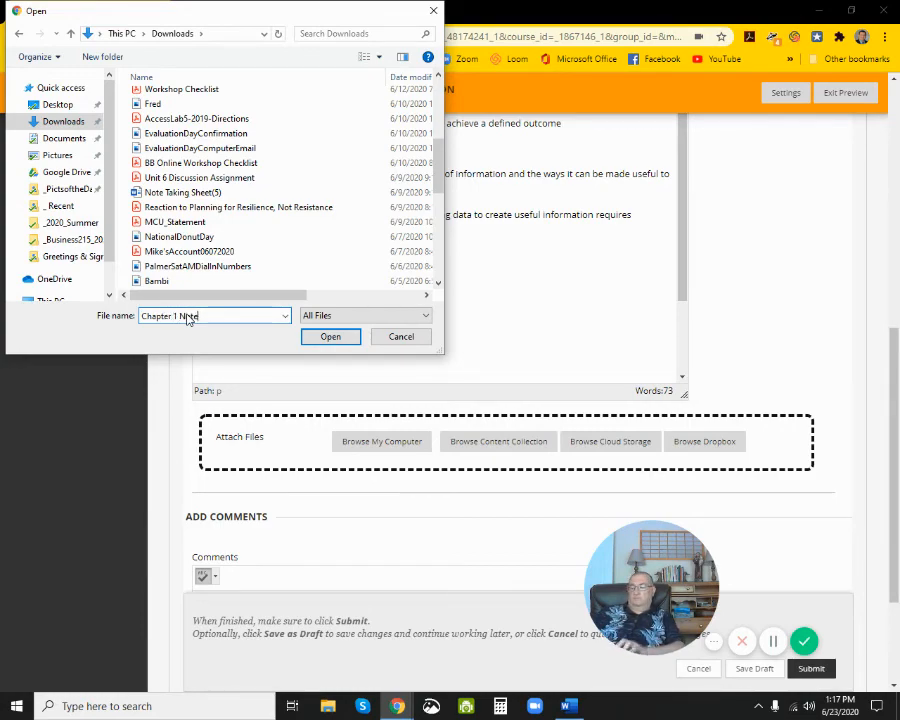
left_click(330, 336)
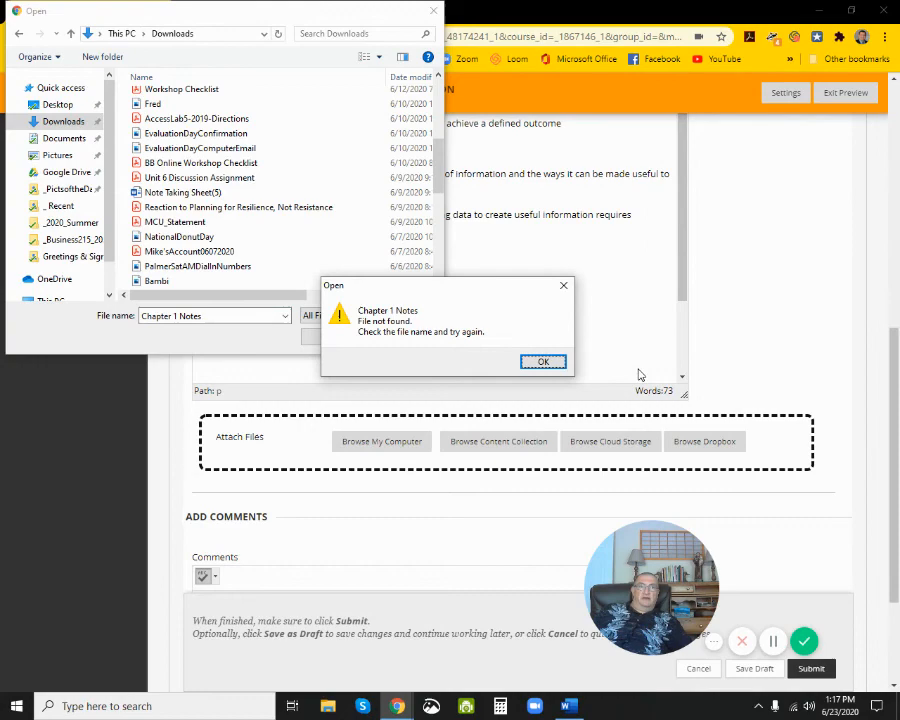
left_click(544, 360)
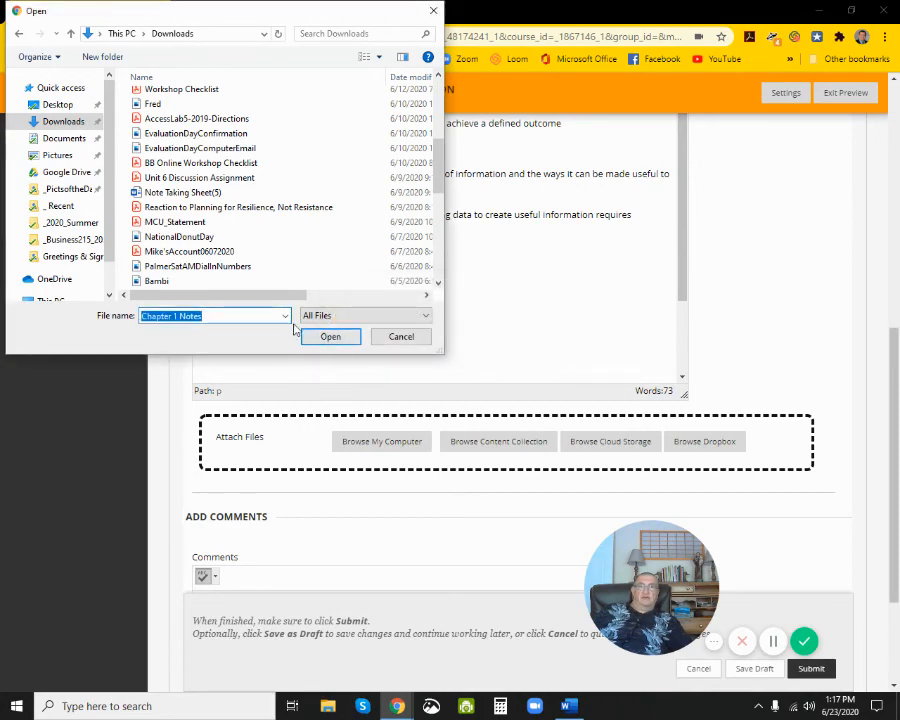
mouse_move(238, 206)
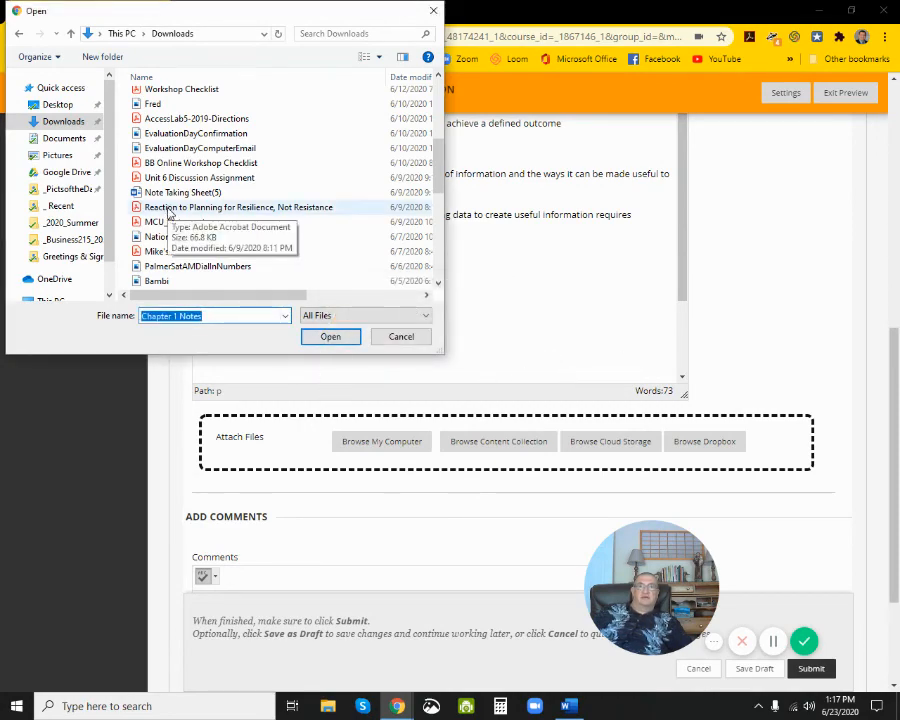
Step: Attach Note Taking Sheet(5).docx to the Lecture 1 Notes submission
left_click(184, 192)
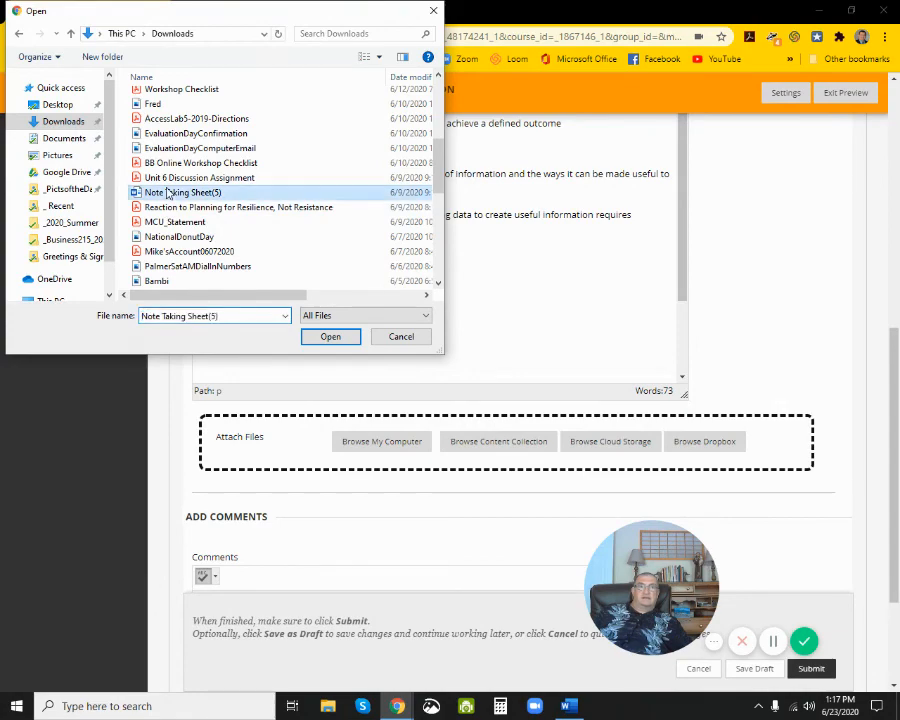
left_click(330, 336)
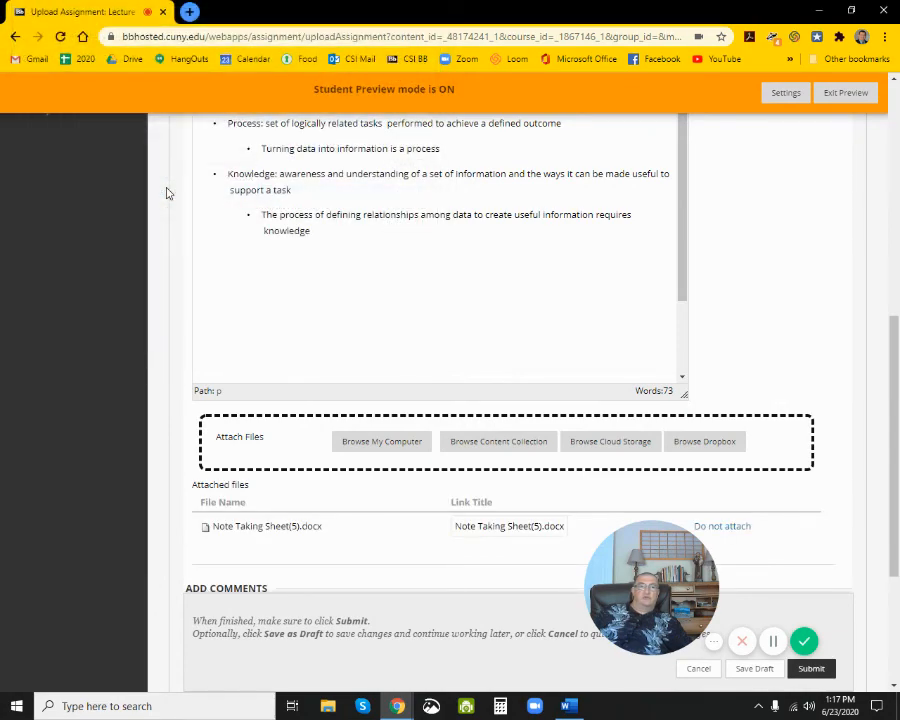
Step: Switch from the submission page back to the Chapter 1 Notes Word window
scroll("down", 3)
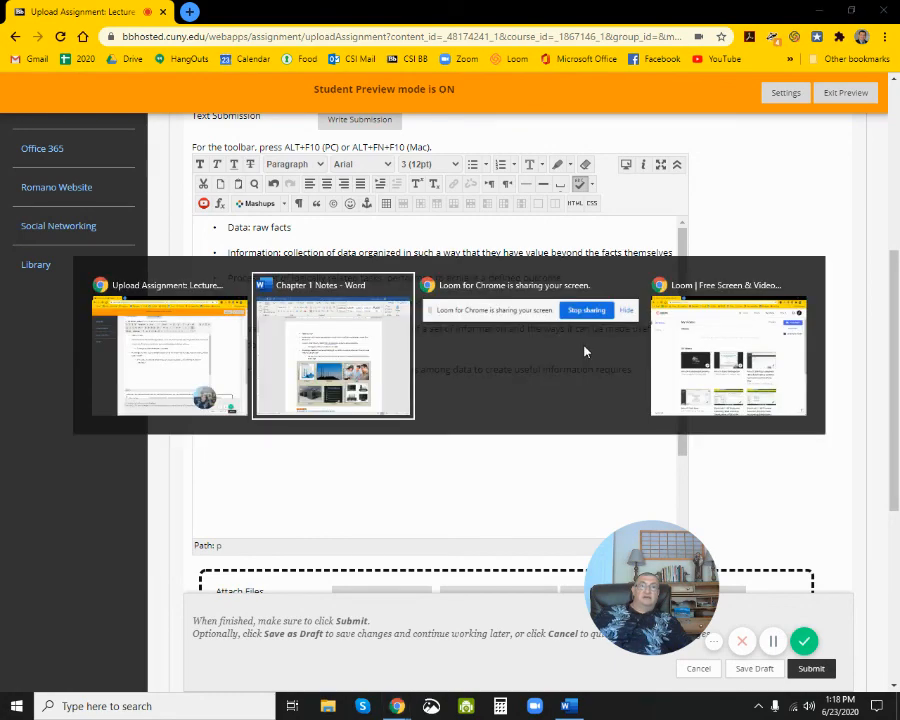
left_click(332, 344)
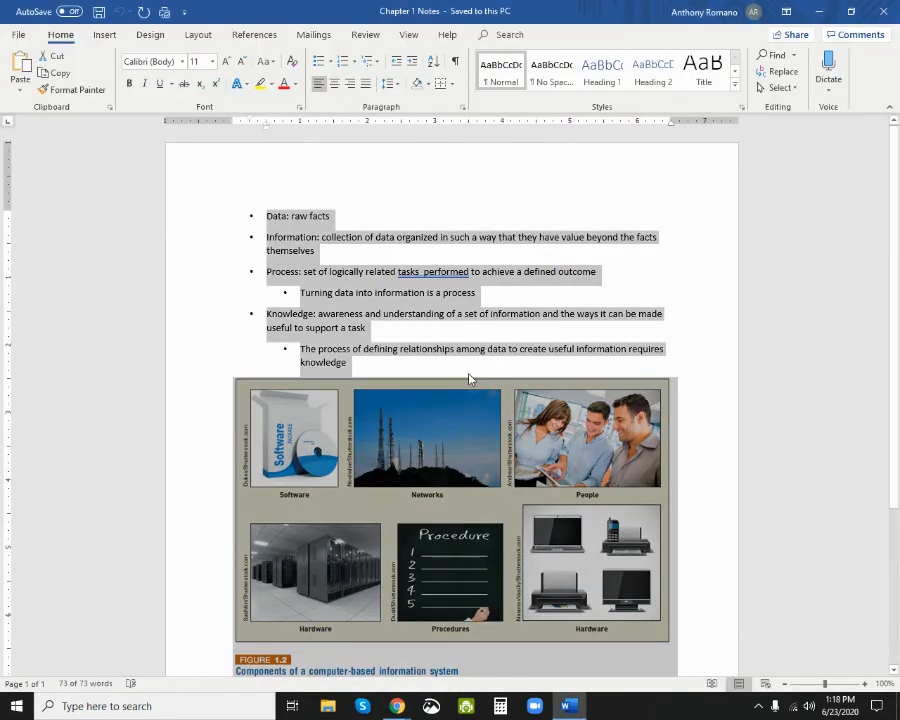